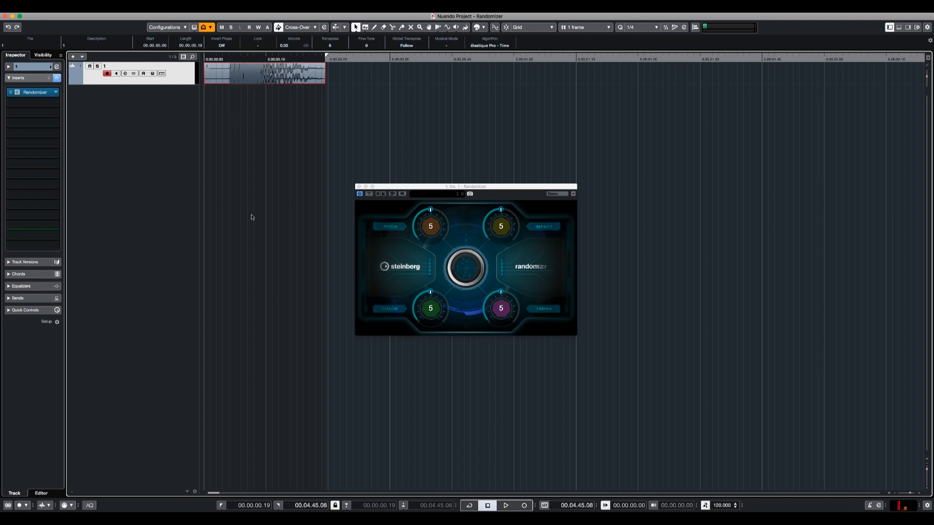
mouse_move(34, 91)
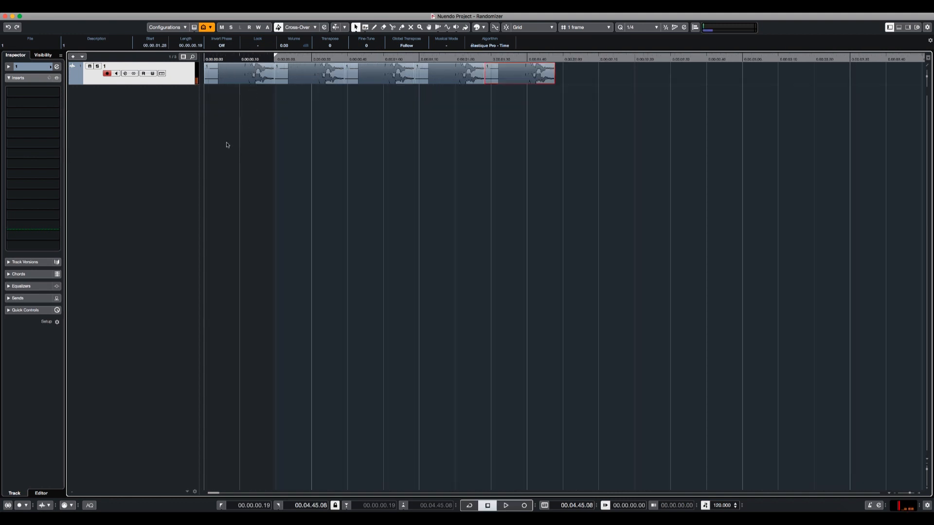
Play back the footstep events briefly to audition them, then stop
left_click(505, 506)
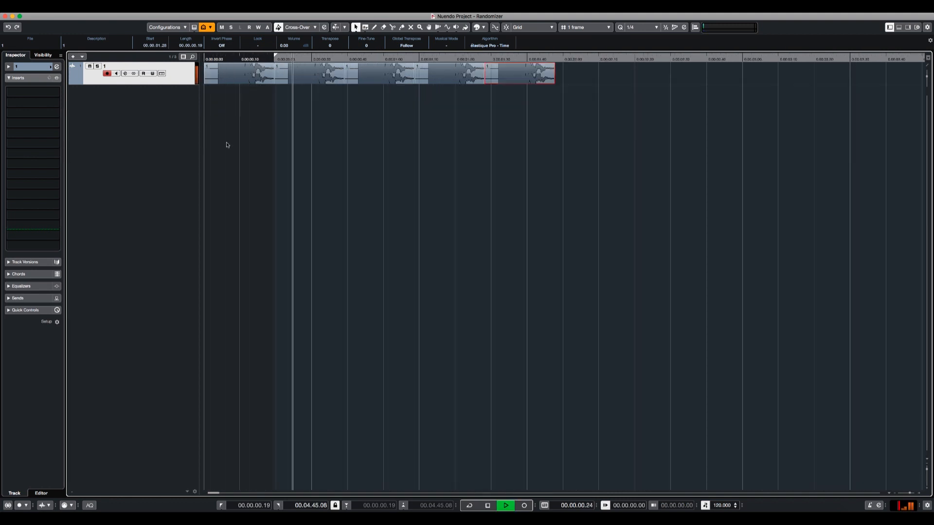
left_click(487, 506)
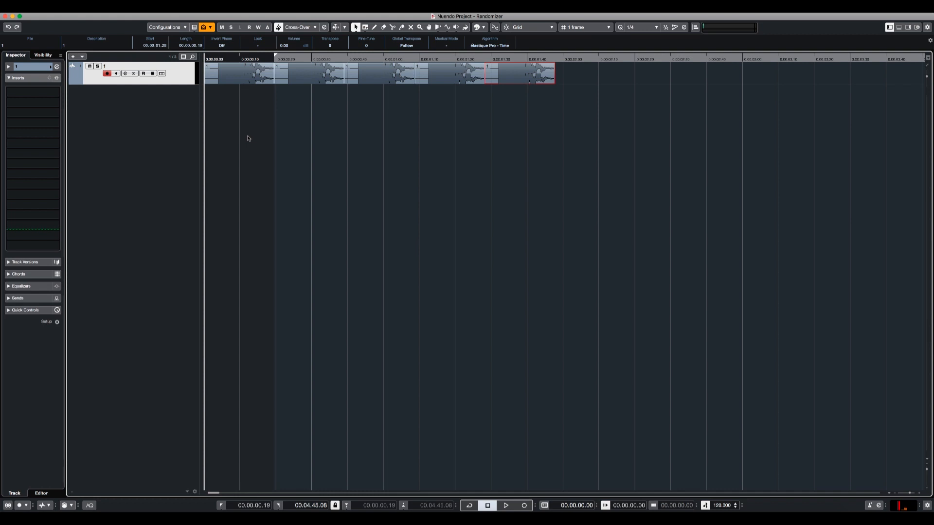
mouse_move(284, 136)
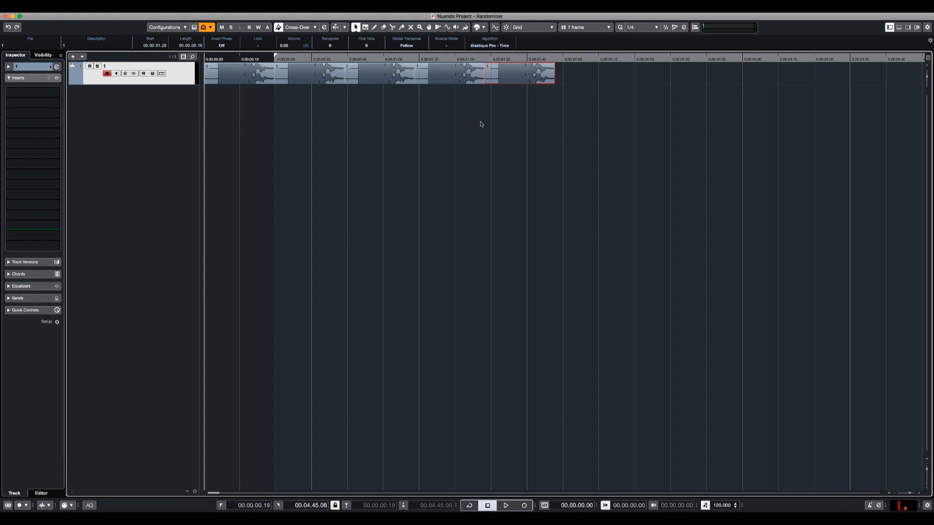
mouse_move(250, 109)
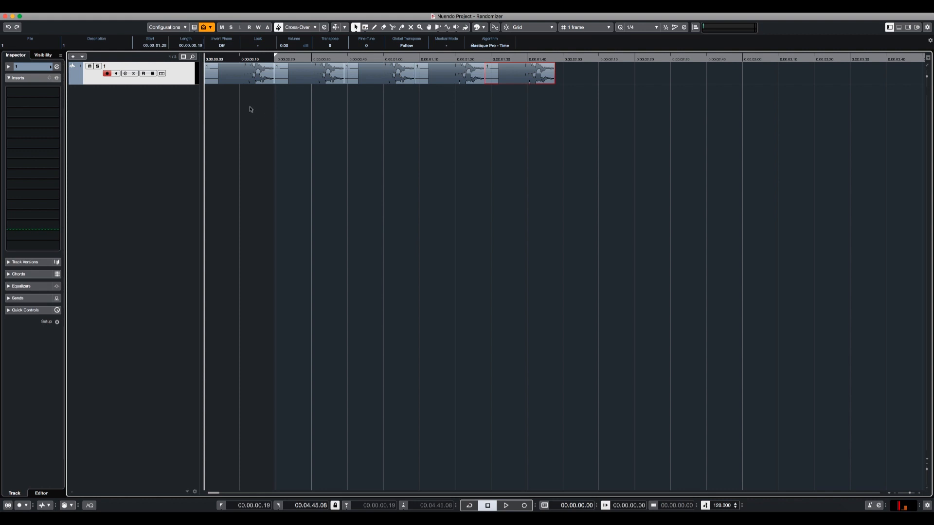
mouse_move(237, 104)
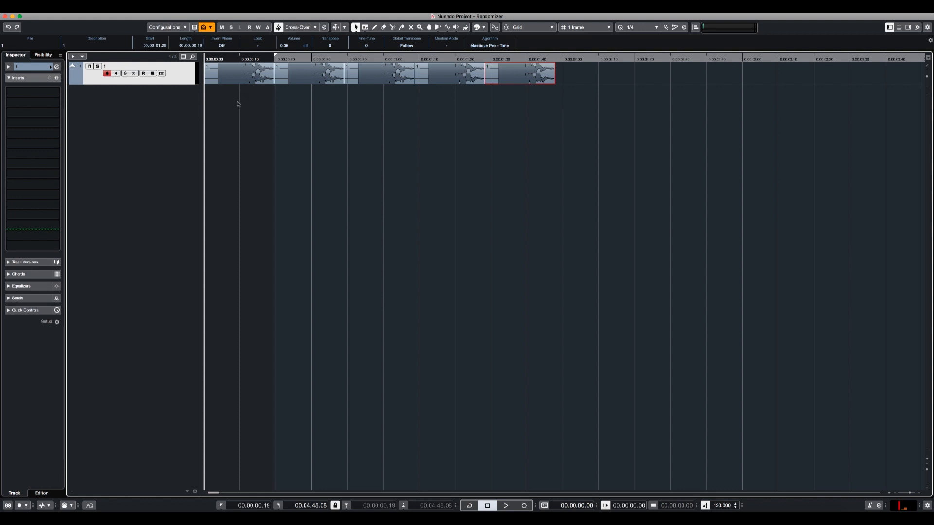
mouse_move(284, 109)
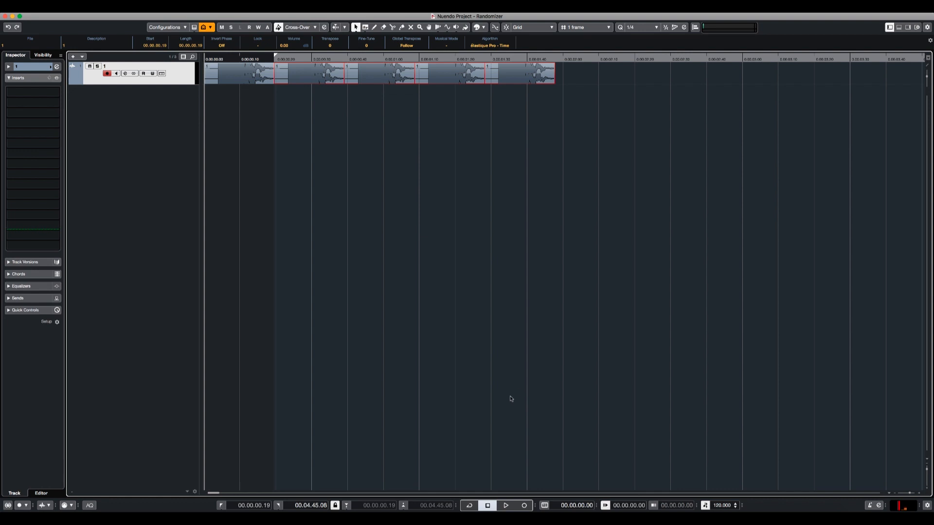
mouse_move(345, 175)
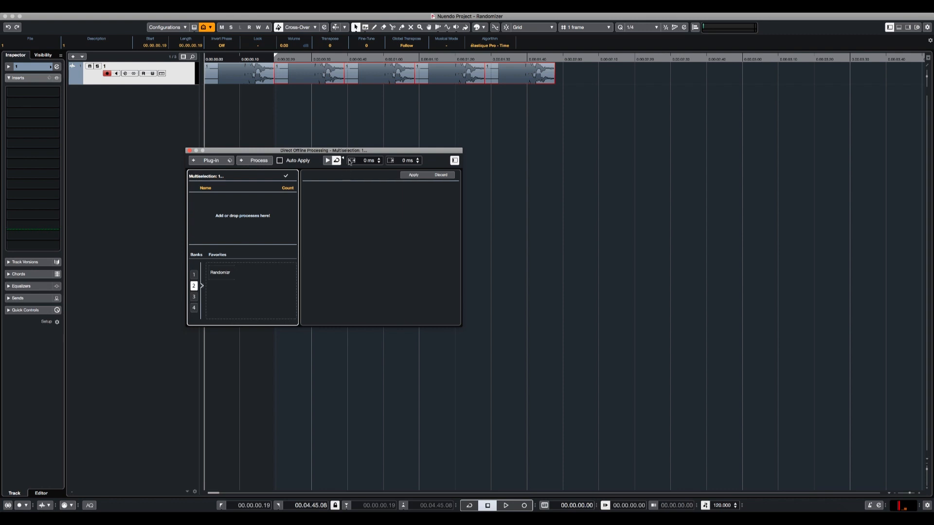
Search the plug-in list for 'randor' and load Randomizer as the offline process
left_click(211, 160)
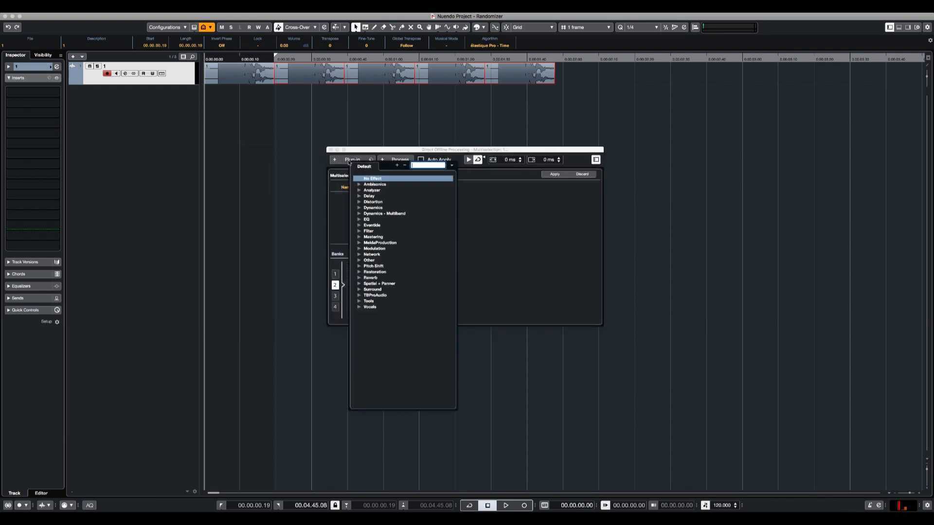
type("randor")
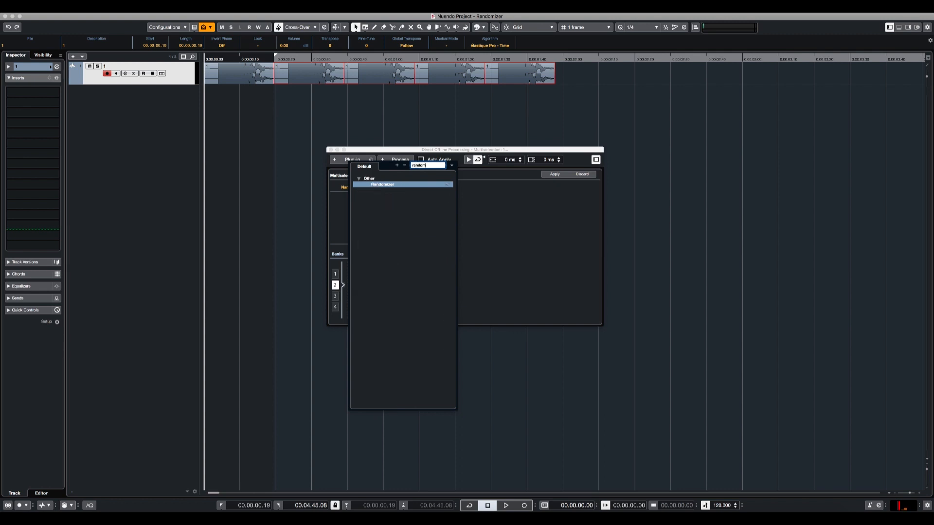
left_click(383, 184)
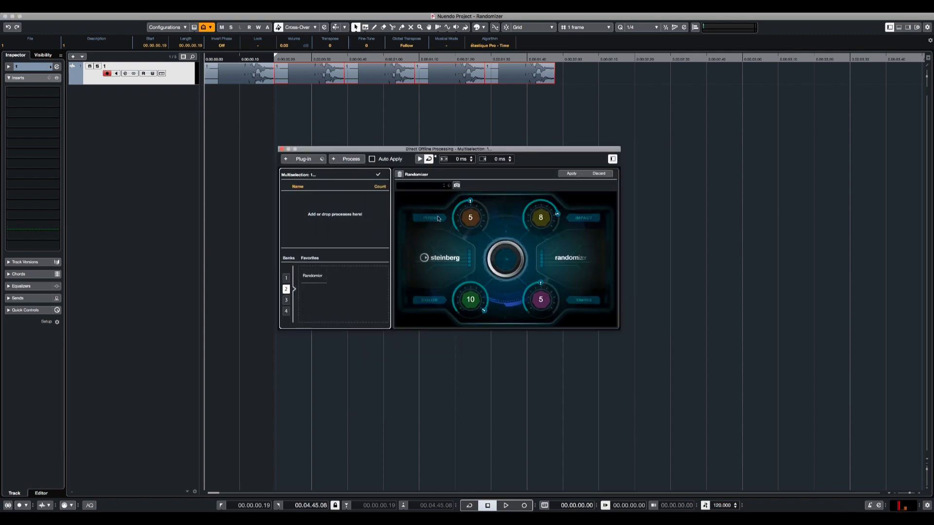
mouse_move(445, 221)
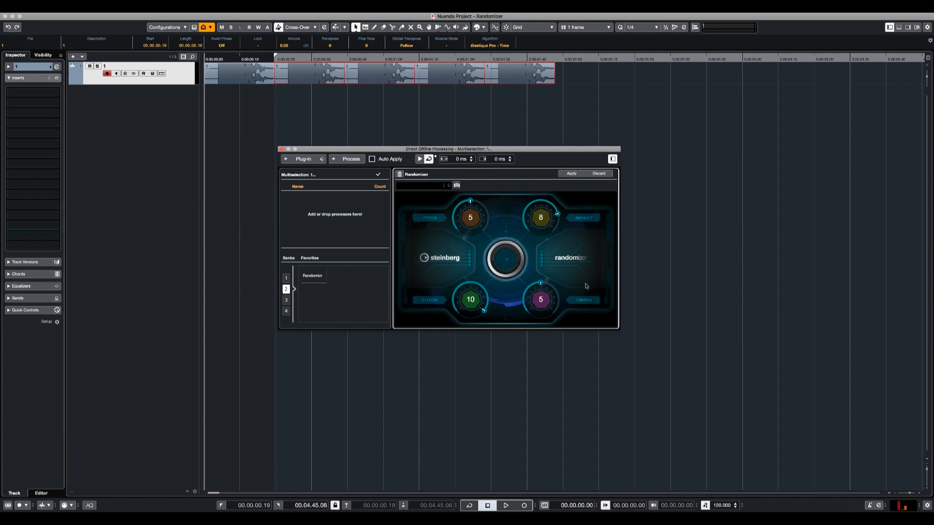
Lower the Randomizer amounts, turning Color down to zero and leaving Pitch at 4
left_click_drag(471, 218, 470, 229)
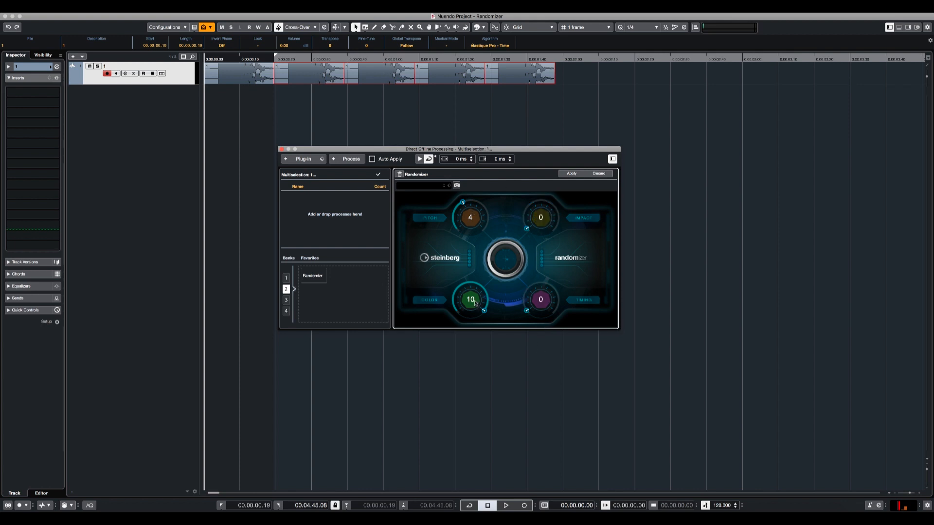
left_click_drag(470, 300, 471, 322)
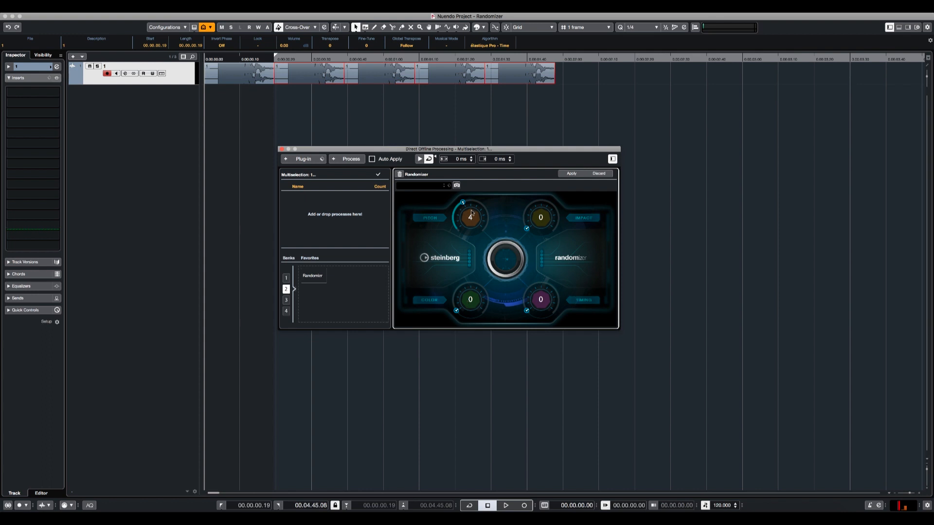
mouse_move(492, 210)
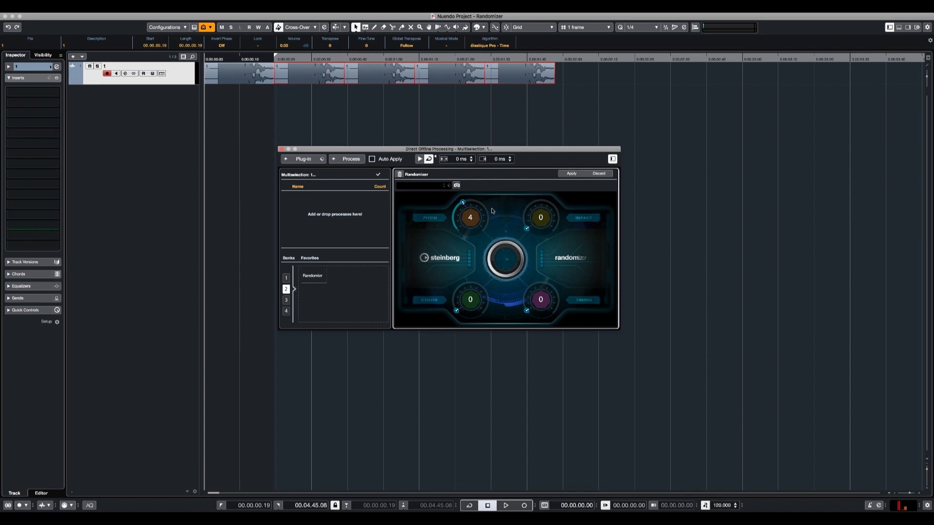
mouse_move(573, 184)
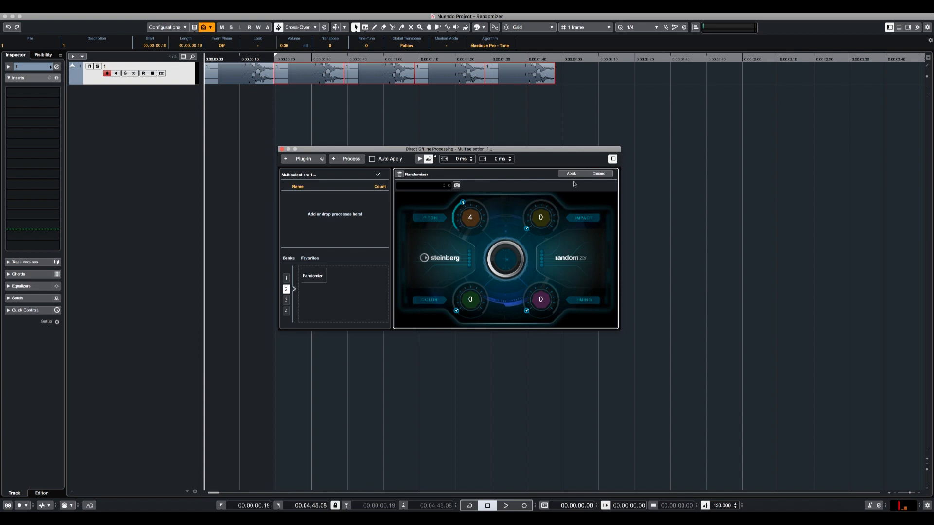
Apply the pitch randomization to the footsteps, play them, and raise Impact to 6
left_click(570, 174)
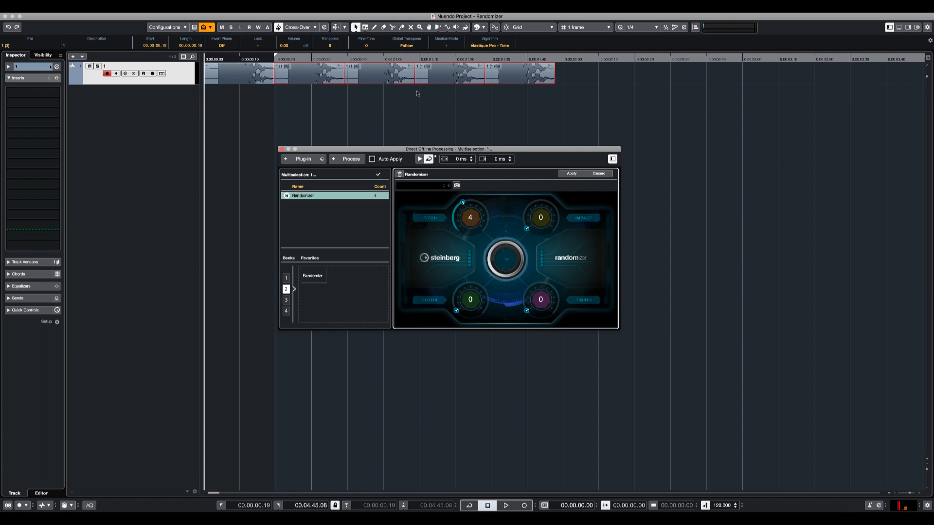
left_click(505, 505)
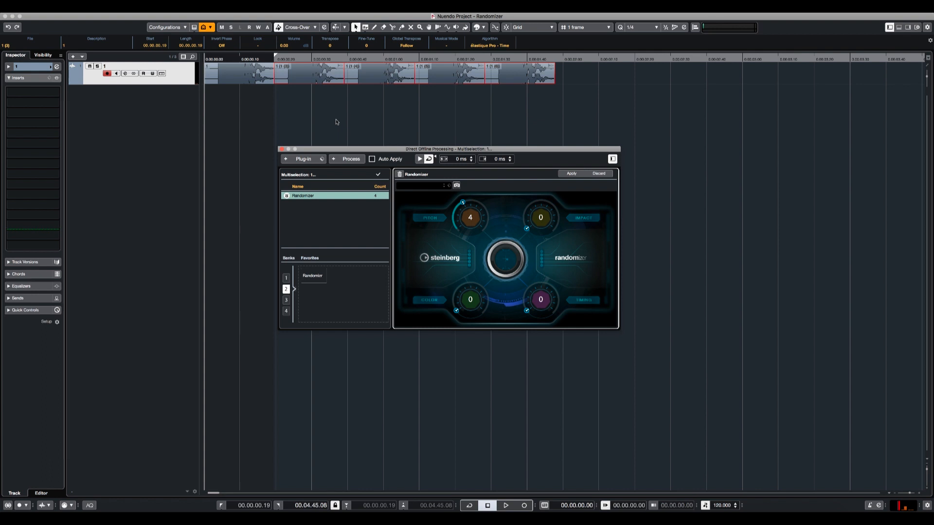
mouse_move(486, 199)
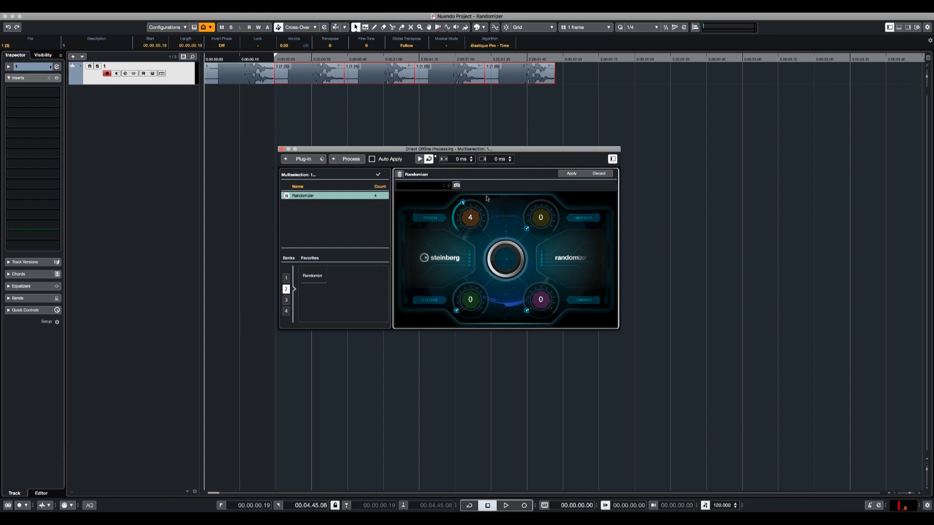
mouse_move(532, 222)
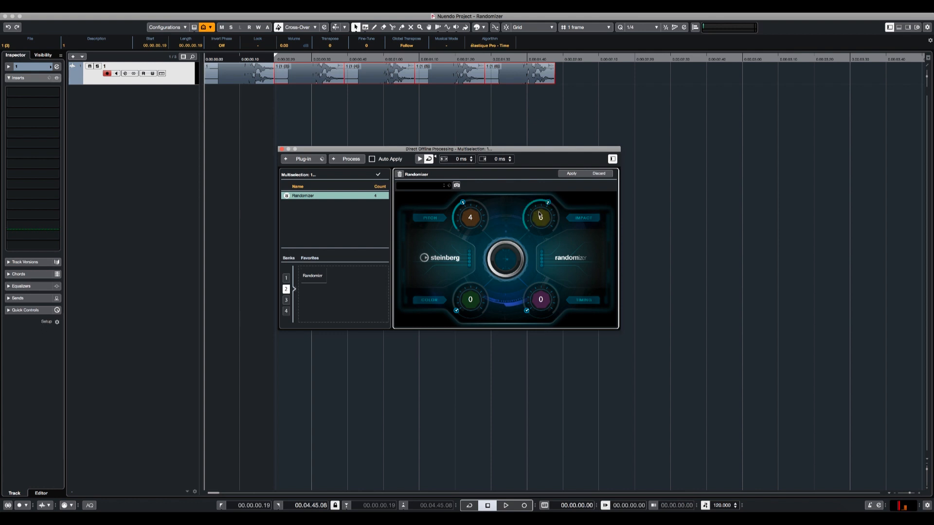
left_click_drag(540, 217, 540, 211)
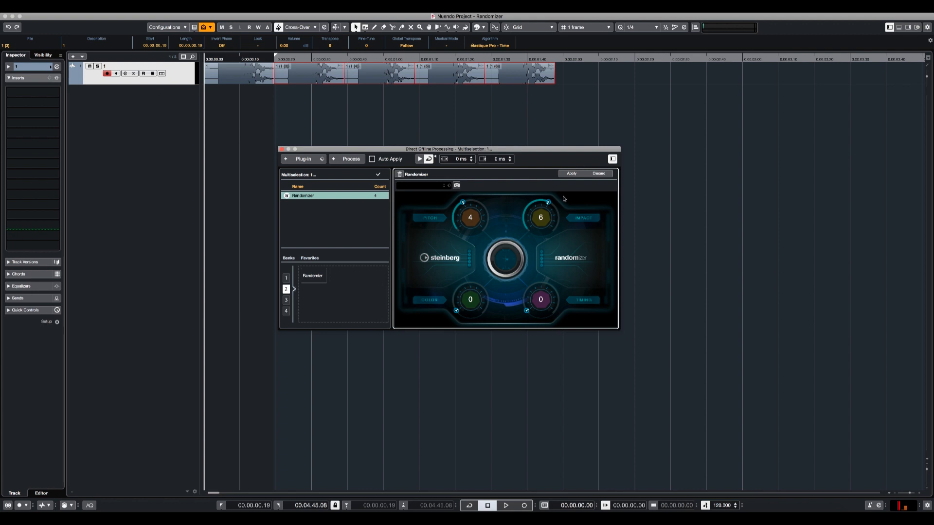
mouse_move(542, 209)
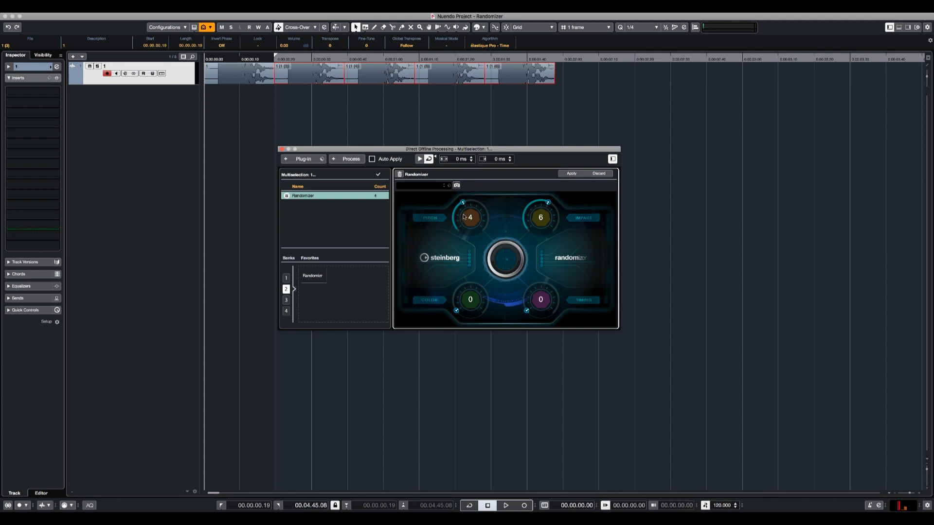
Zero the pitch amount, then apply Impact 6 and audition the footsteps
left_click_drag(470, 212, 470, 233)
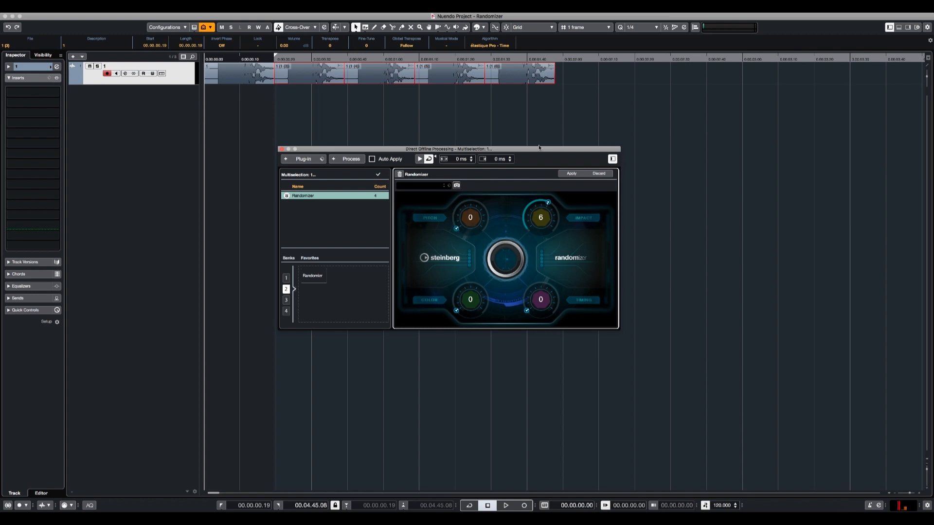
mouse_move(581, 183)
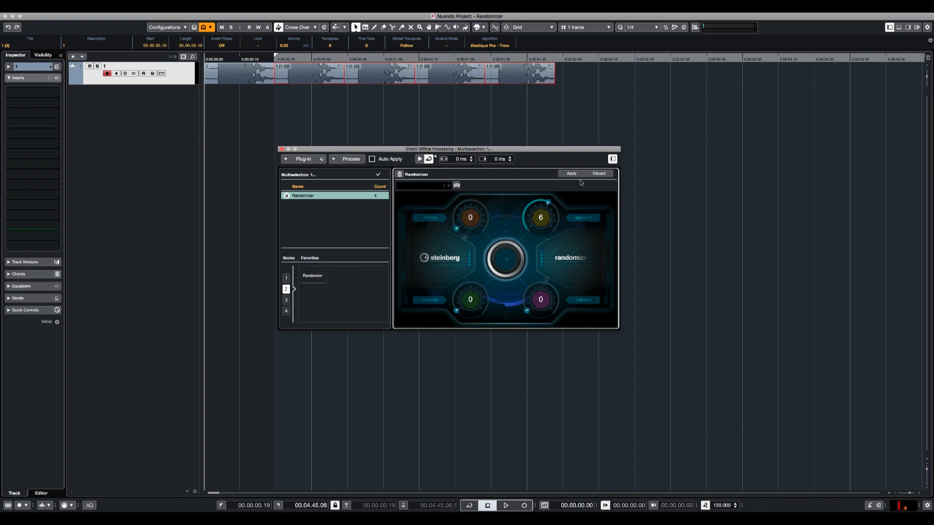
left_click(505, 506)
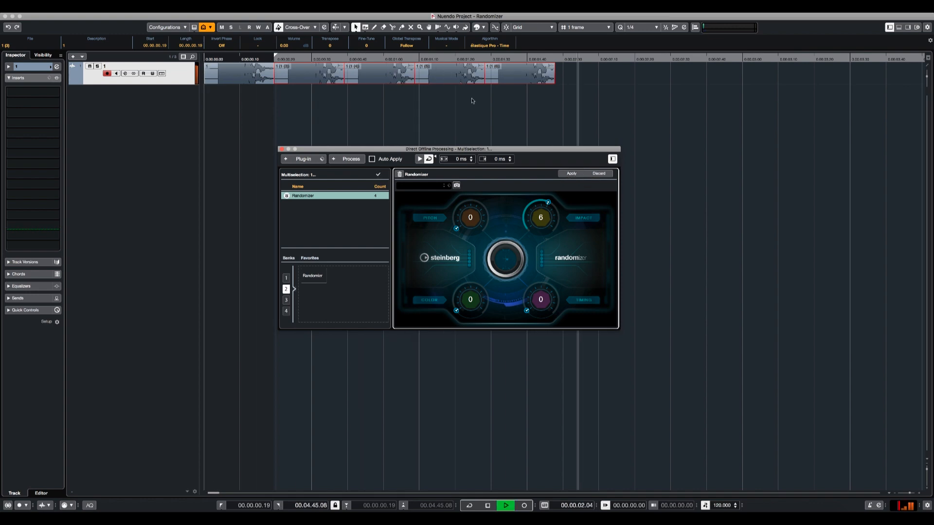
left_click(487, 506)
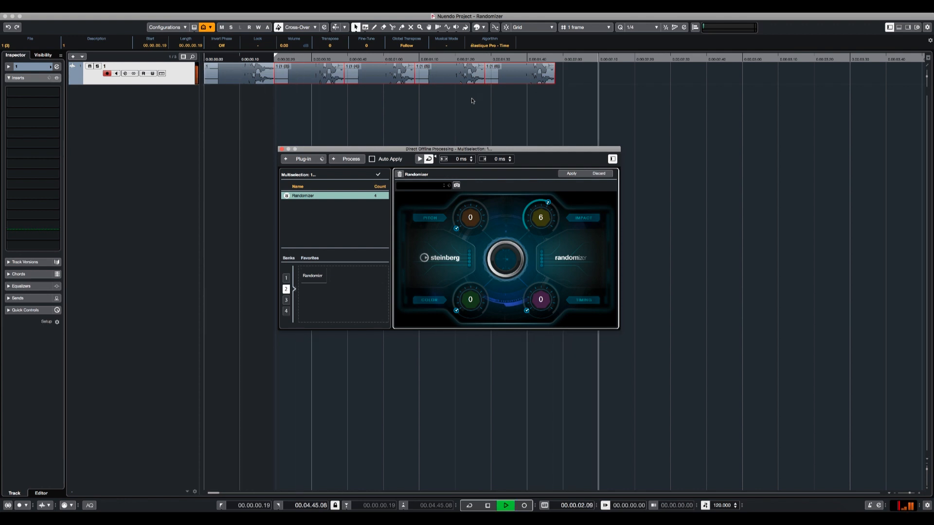
Reset Impact to zero and raise another Randomizer amount to 10
left_click_drag(540, 205, 536, 232)
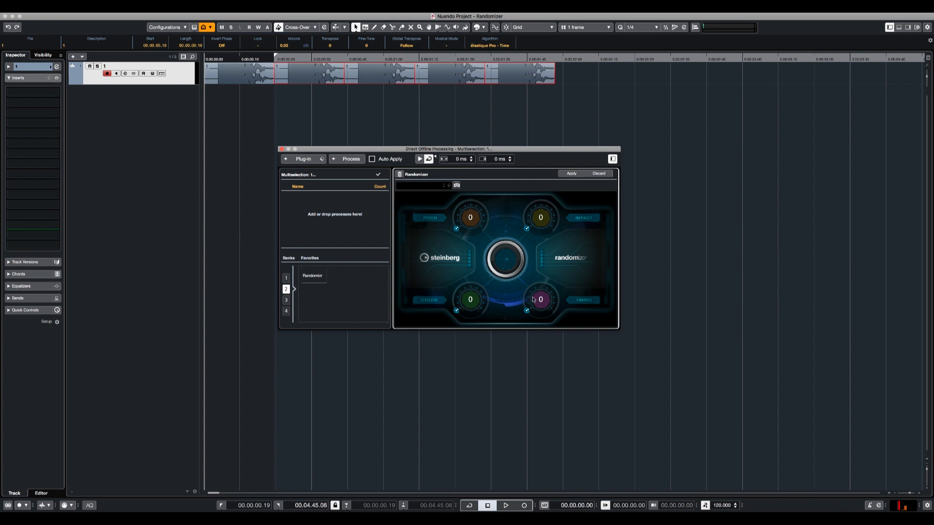
mouse_move(530, 298)
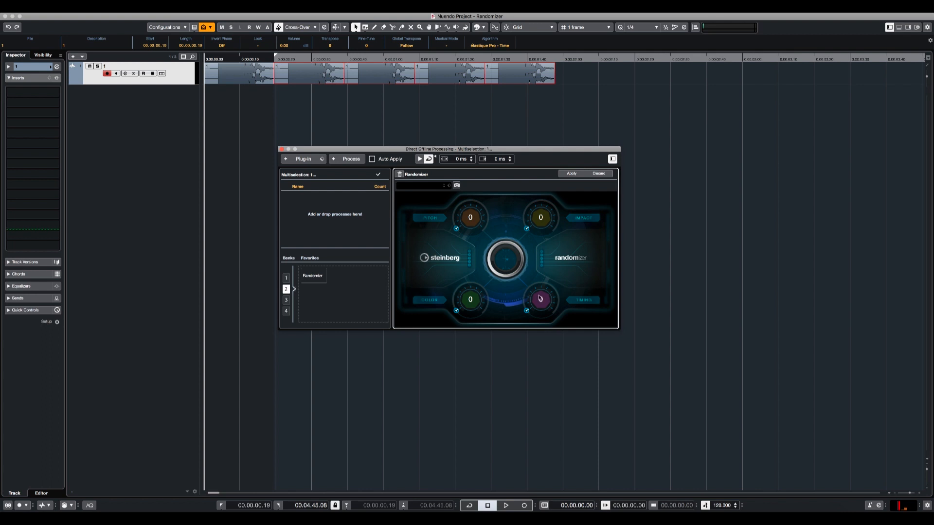
left_click_drag(540, 300, 540, 280)
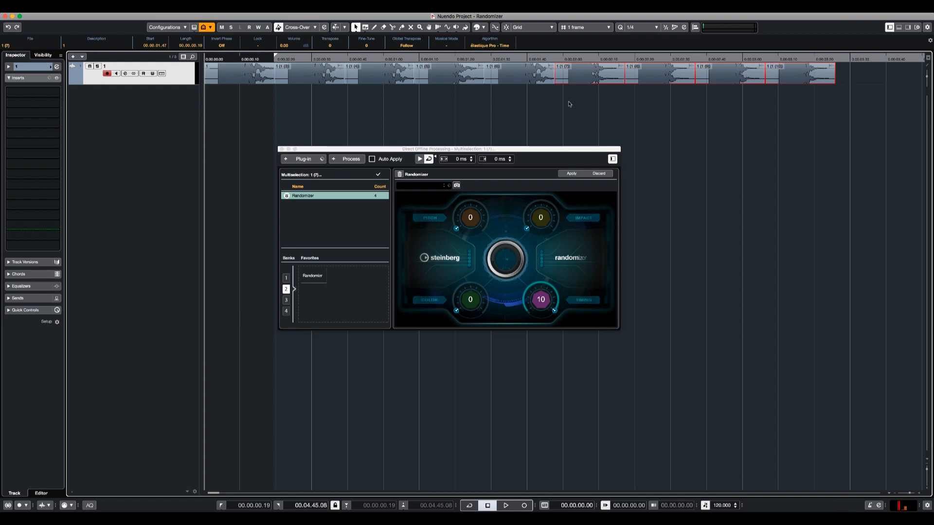
Deselect all, inspect one later processed event, then reselect the earlier footstep group
left_click(505, 506)
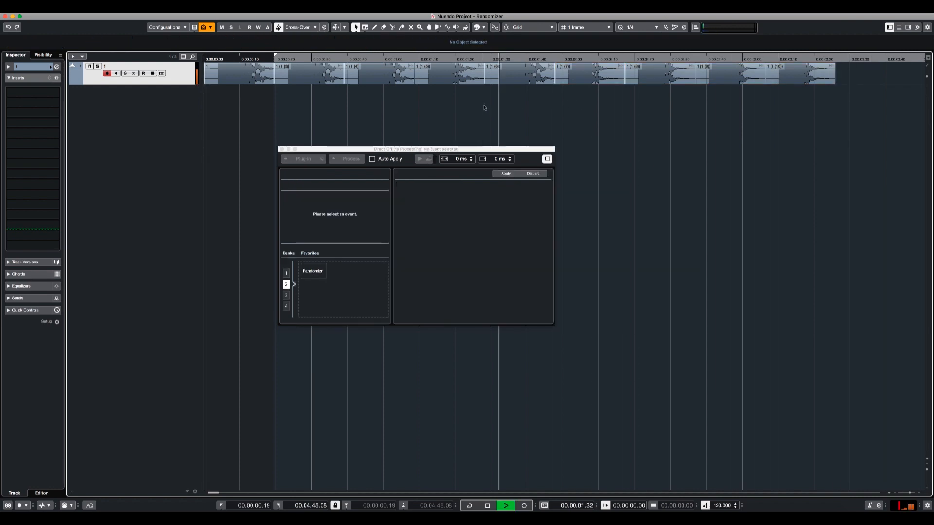
left_click(488, 505)
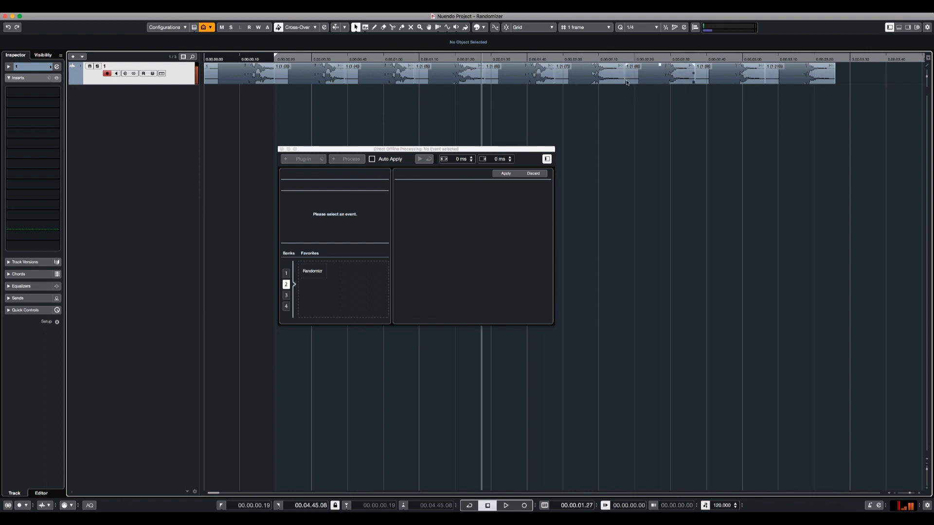
left_click(590, 74)
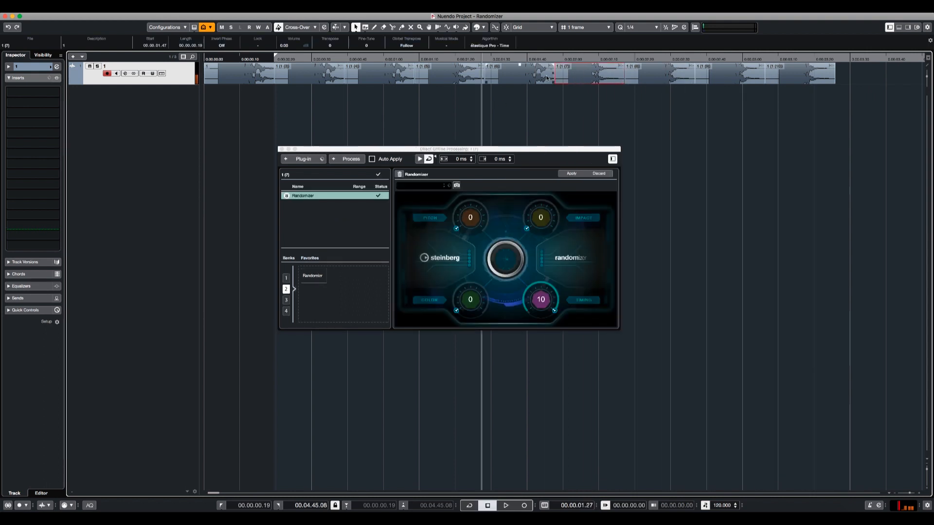
left_click_drag(541, 300, 540, 304)
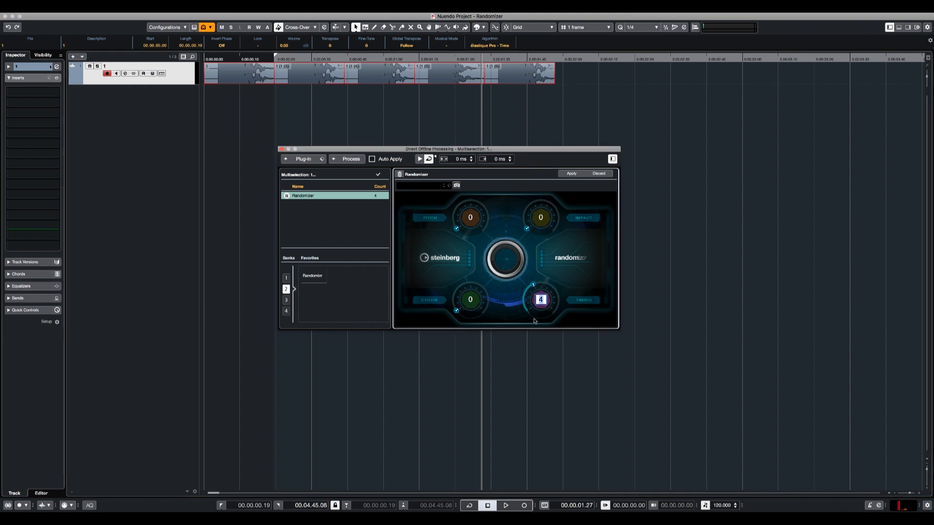
Zero the lower-right amount, raise the lower-left amount to 10, and apply
left_click_drag(540, 300, 540, 322)
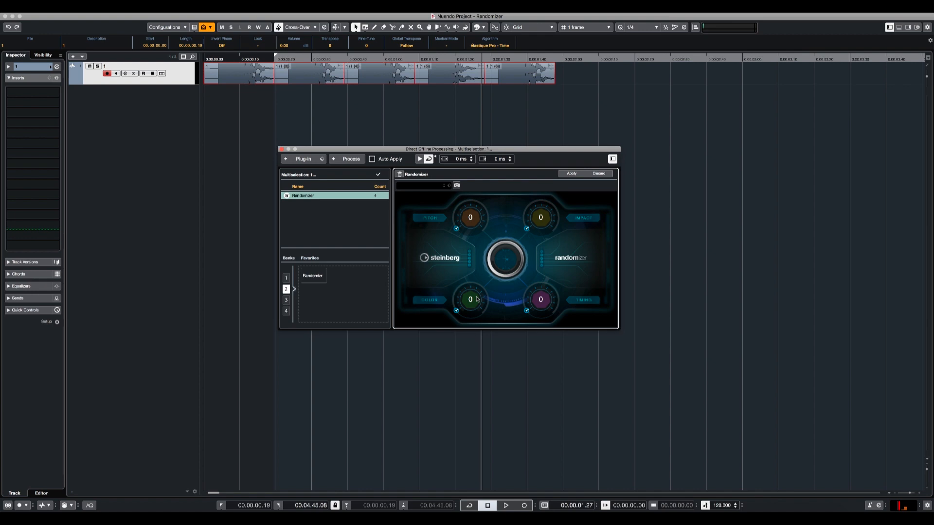
mouse_move(492, 296)
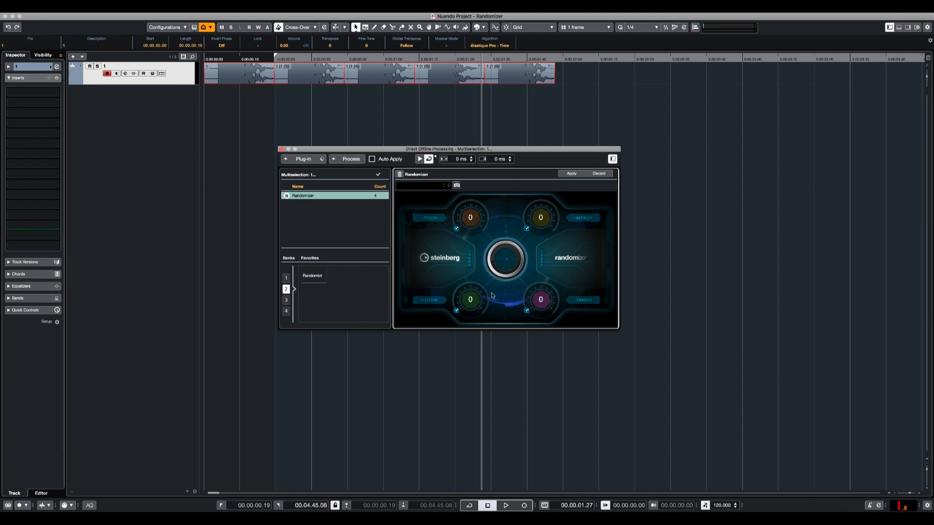
mouse_move(470, 299)
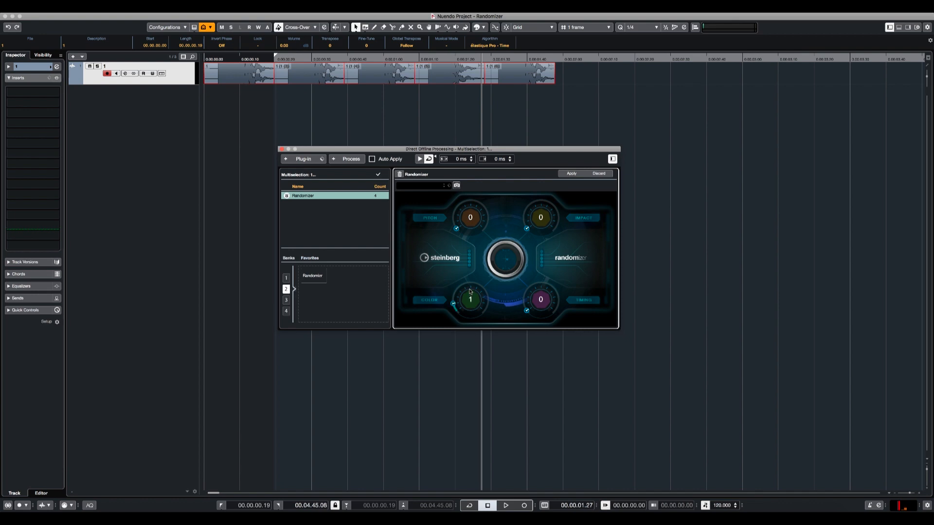
left_click_drag(470, 300, 470, 286)
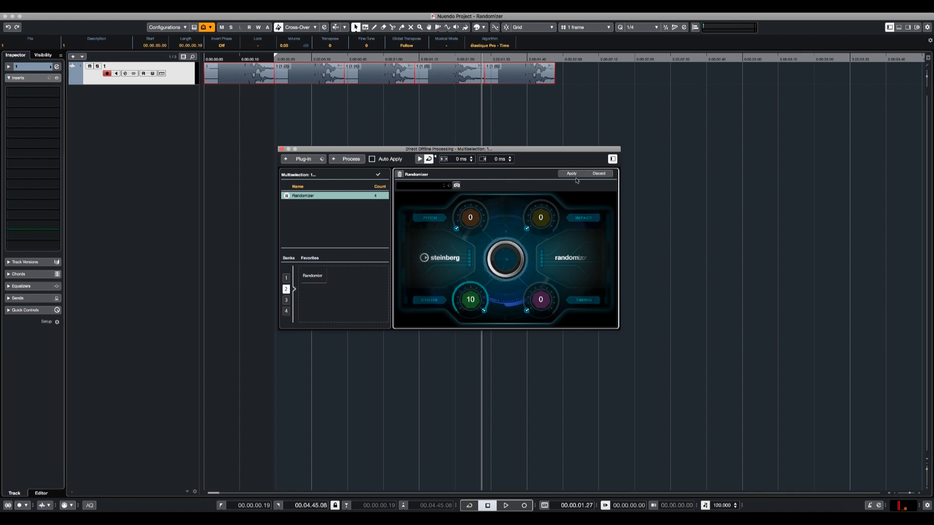
left_click(504, 506)
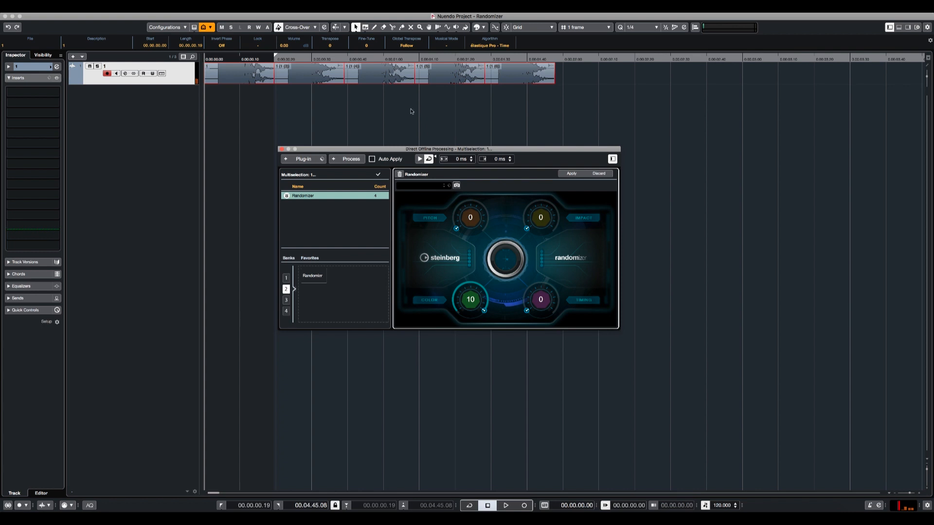
mouse_move(471, 281)
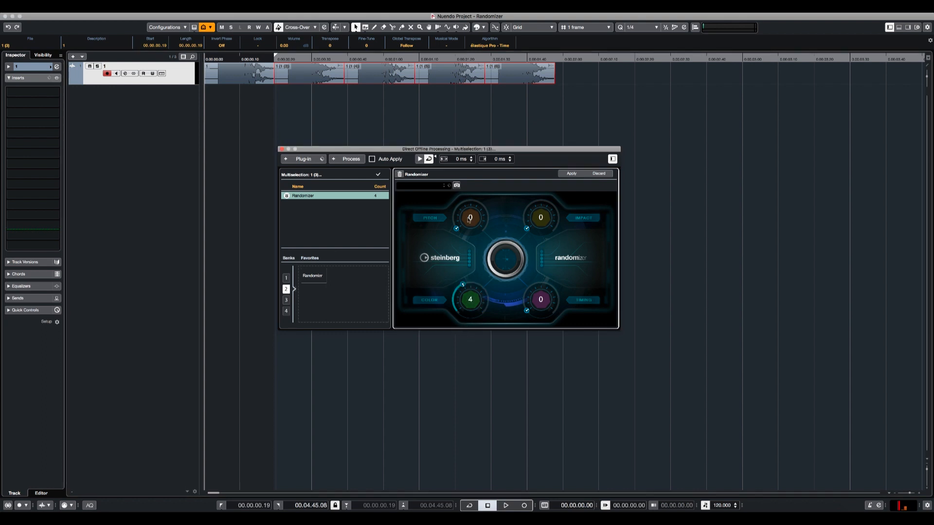
Set the Randomizer amounts to 4, 3, 4 and 2
left_click_drag(471, 220, 470, 205)
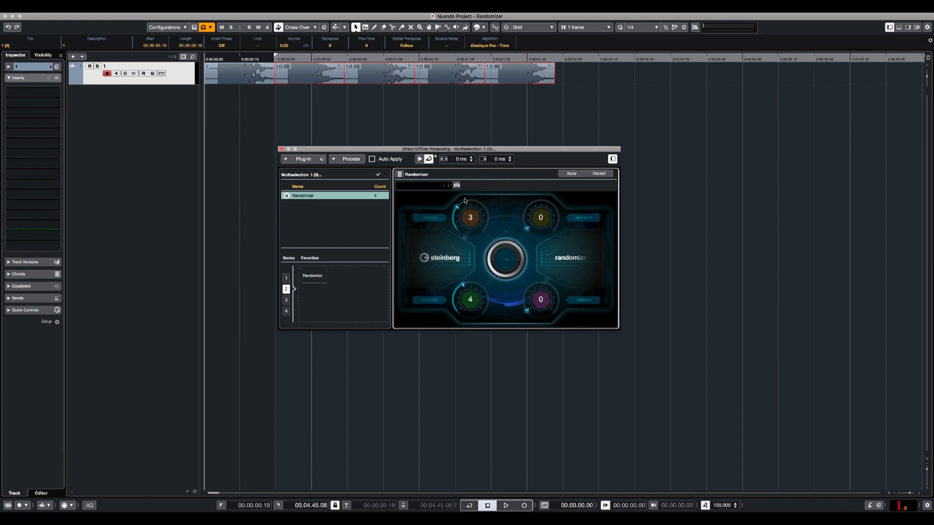
left_click(470, 218)
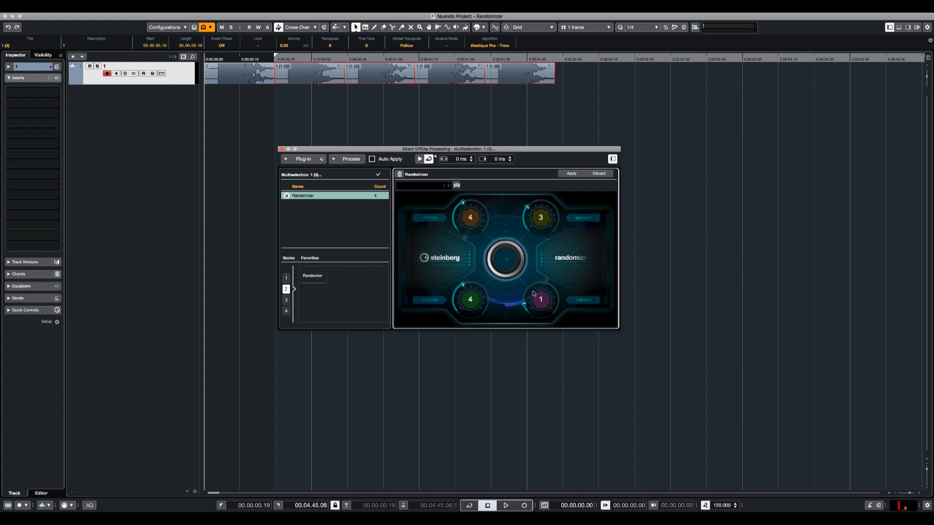
left_click(540, 300)
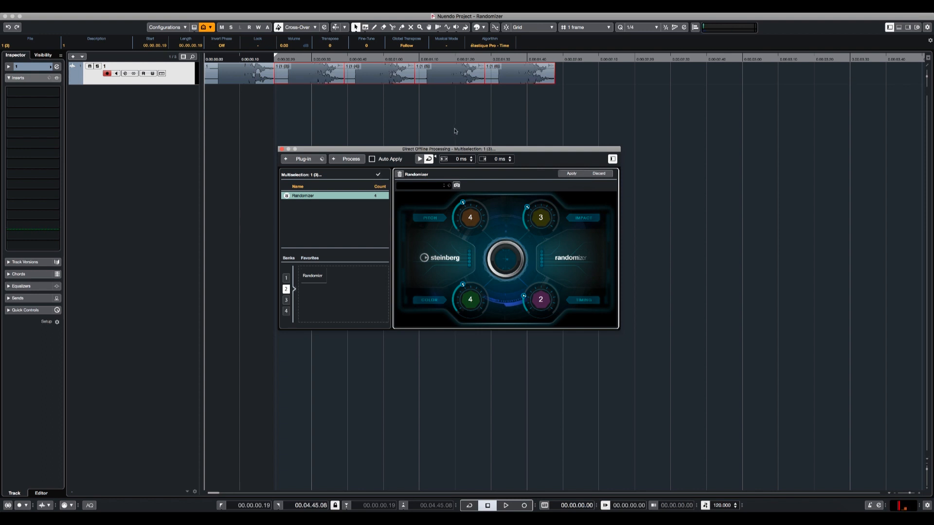
Audition the processed footstep events, then select a single earlier event
left_click(505, 506)
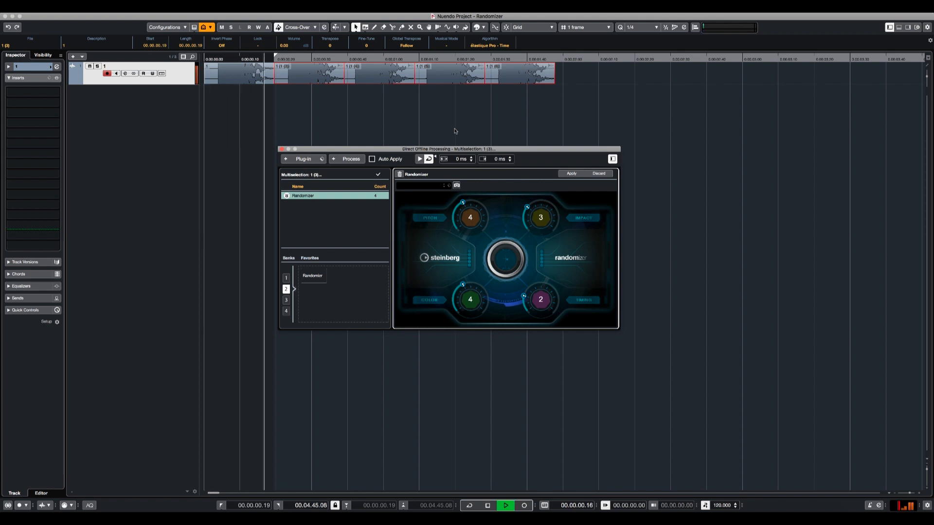
left_click(488, 506)
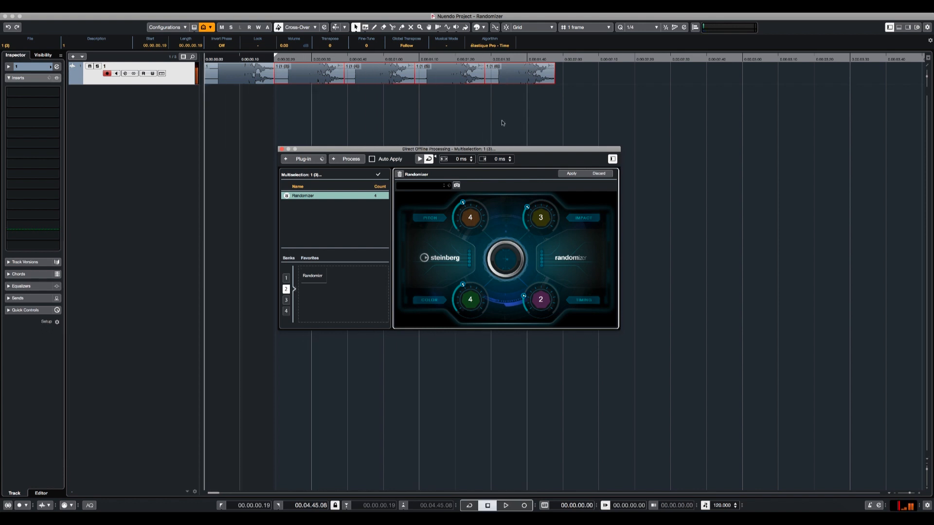
mouse_move(310, 100)
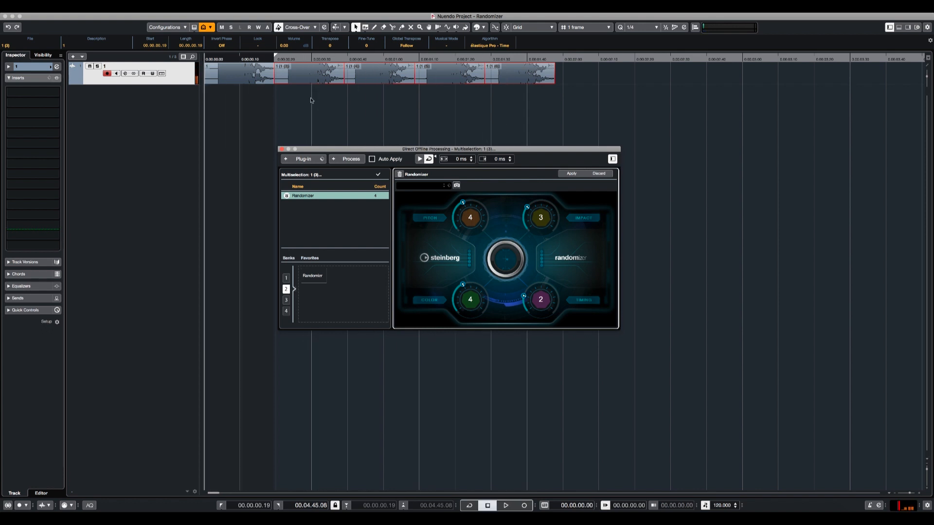
left_click(505, 506)
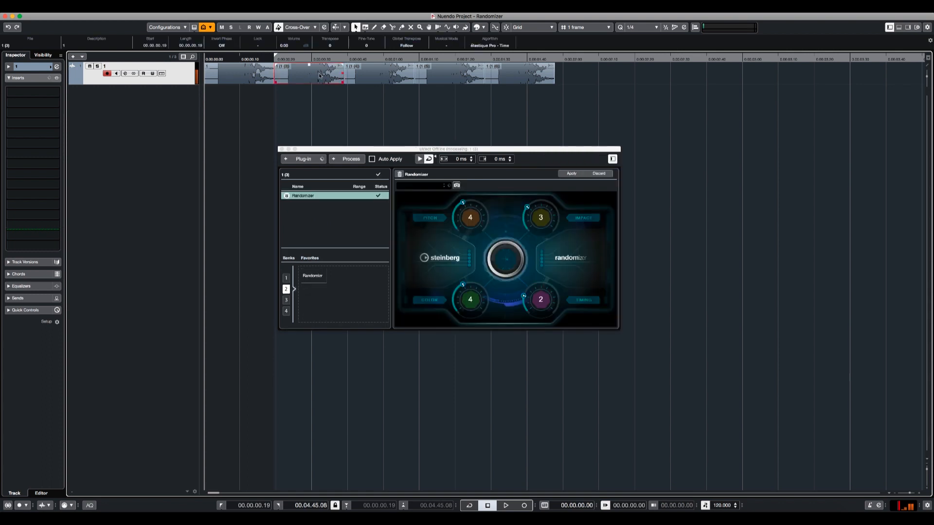
Lower one Randomizer amount to 2, then to zero, and apply the changes
left_click_drag(470, 211, 466, 223)
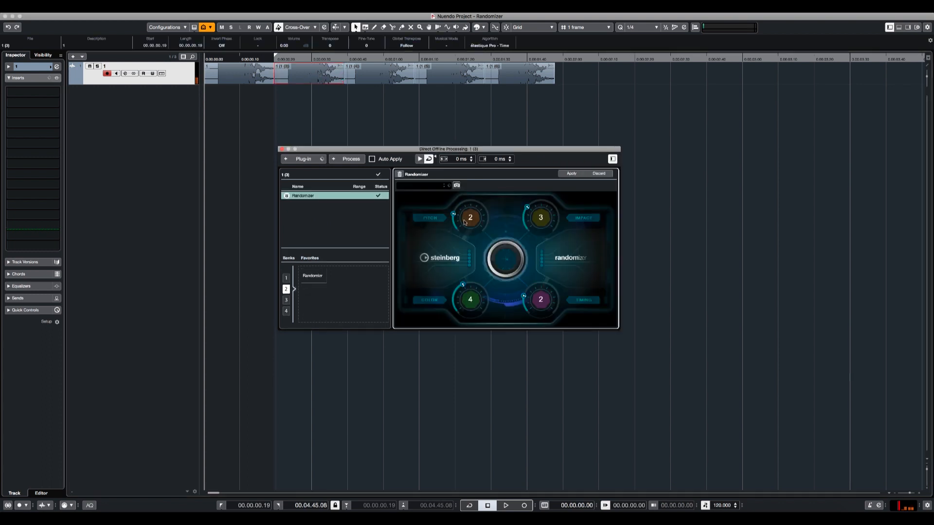
left_click_drag(470, 217, 470, 229)
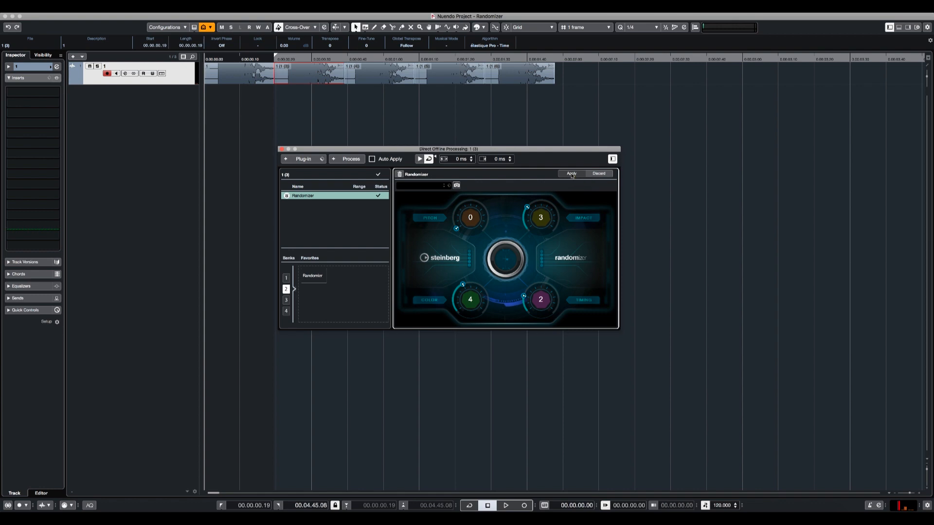
left_click(505, 504)
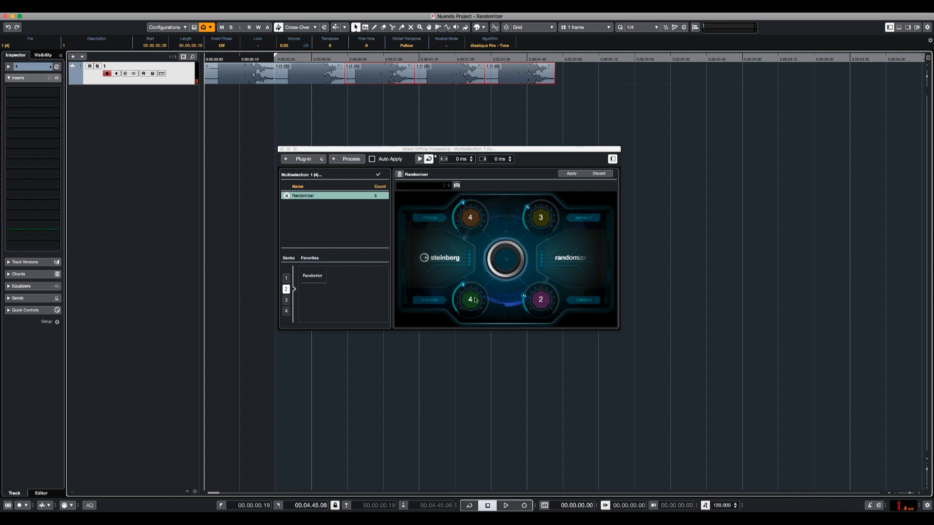
Raise a randomization amount to 7, stop playback, and adjust another amount
left_click_drag(469, 299, 470, 286)
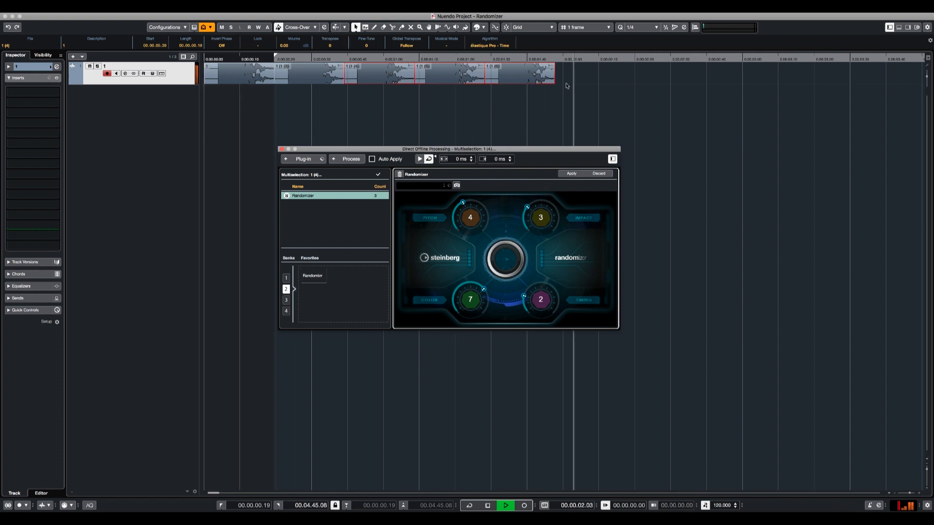
left_click(487, 506)
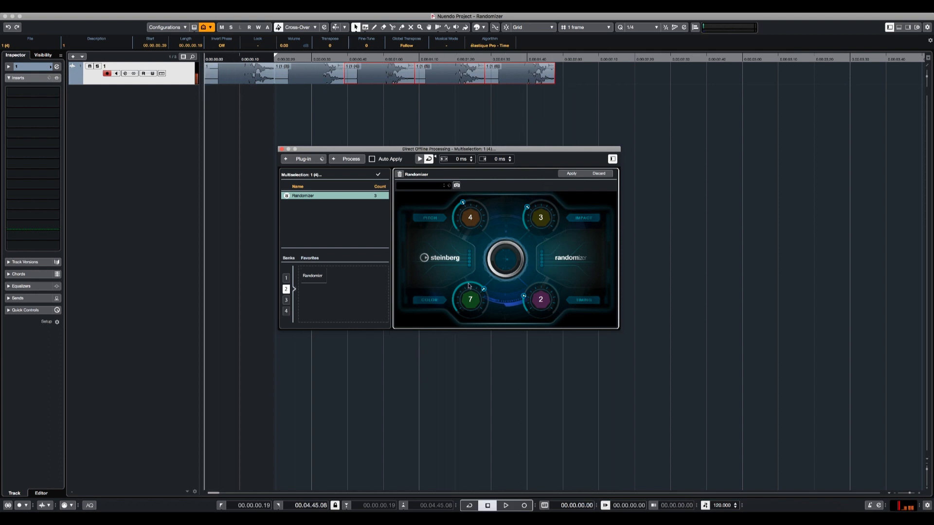
left_click_drag(471, 300, 467, 323)
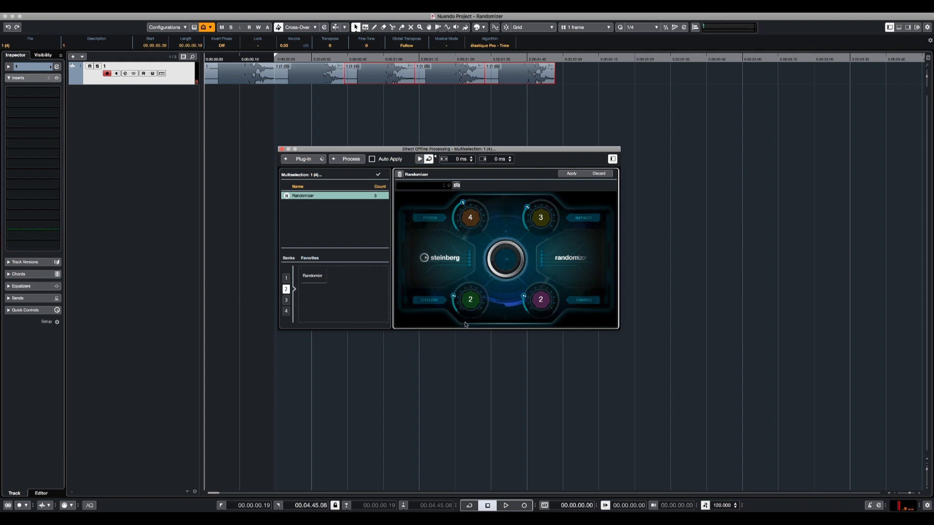
mouse_move(511, 221)
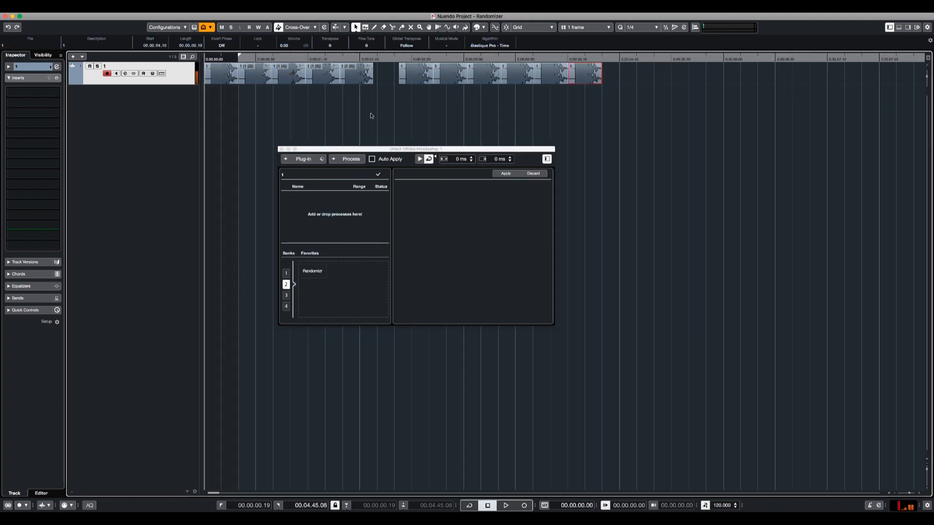
Import the wooden sneaker footsteps onto a new track, duplicate the event repeatedly, and select all copies
left_click(504, 505)
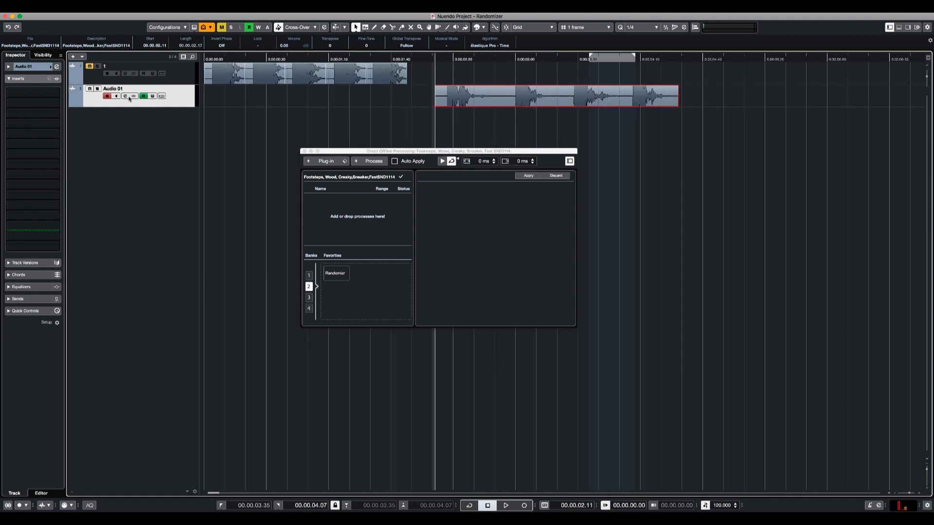
left_click(505, 506)
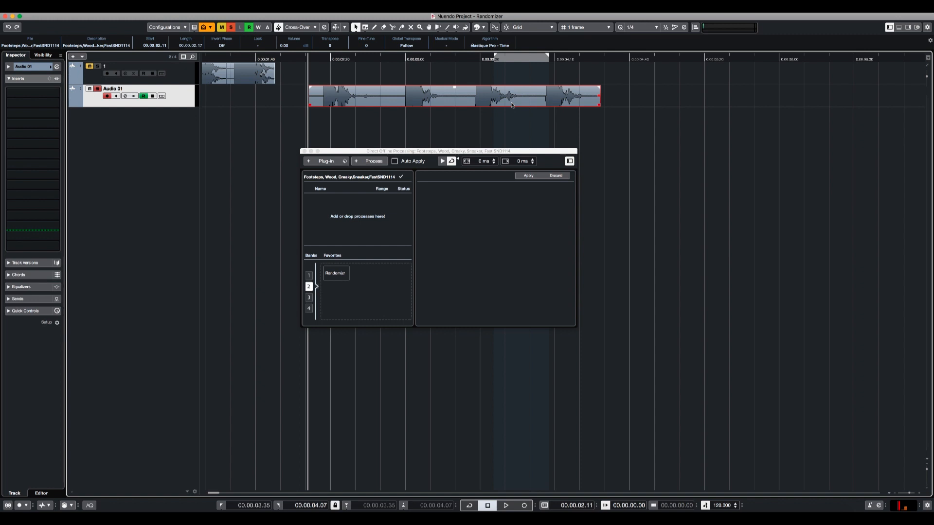
left_click(504, 506)
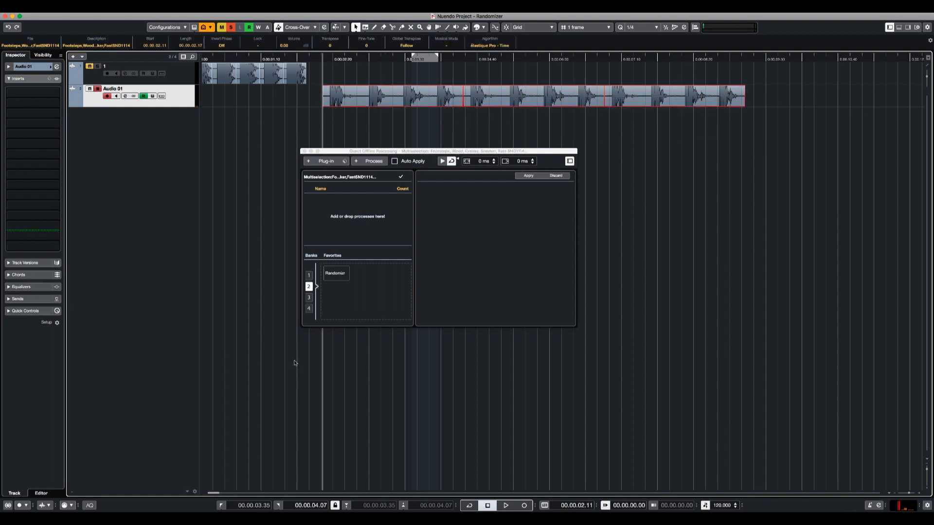
left_click(310, 161)
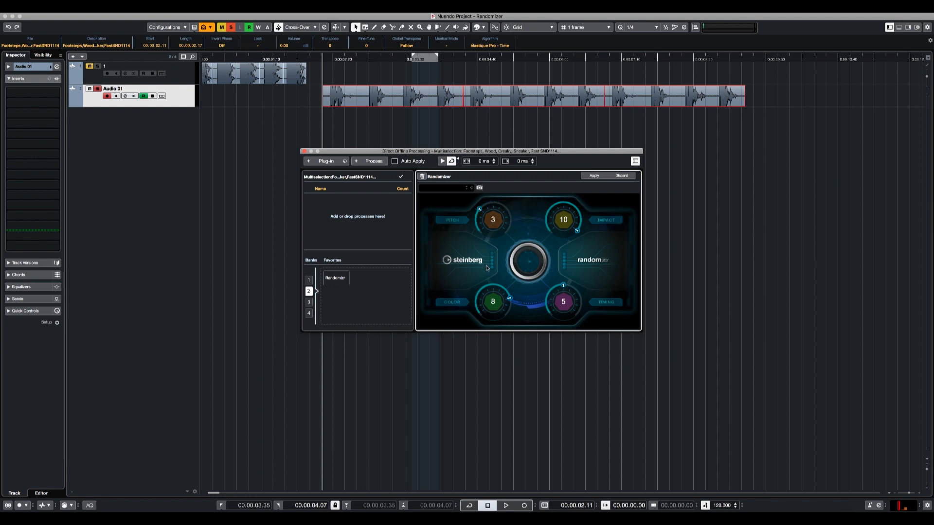
Lower the footstep Randomizer amounts to 3, 1, 4, 4 and apply it to all copies
left_click_drag(562, 220, 566, 288)
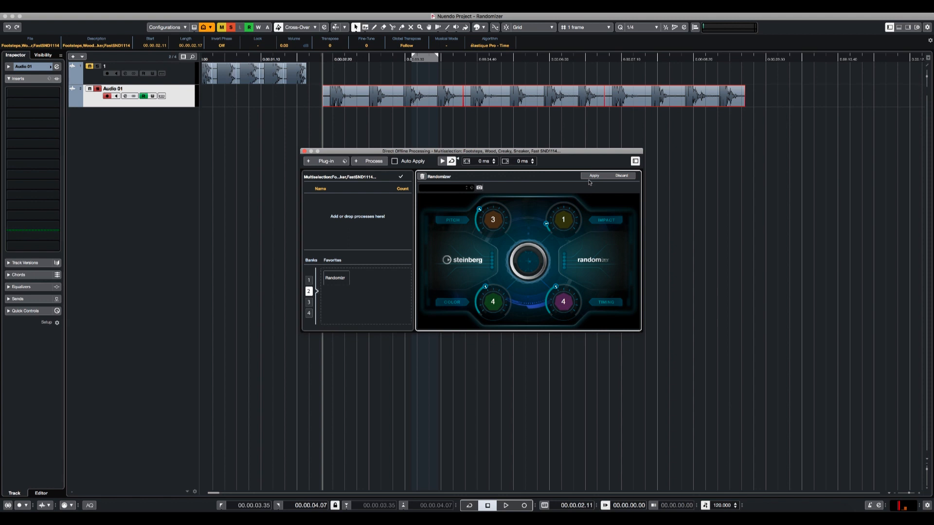
left_click(593, 175)
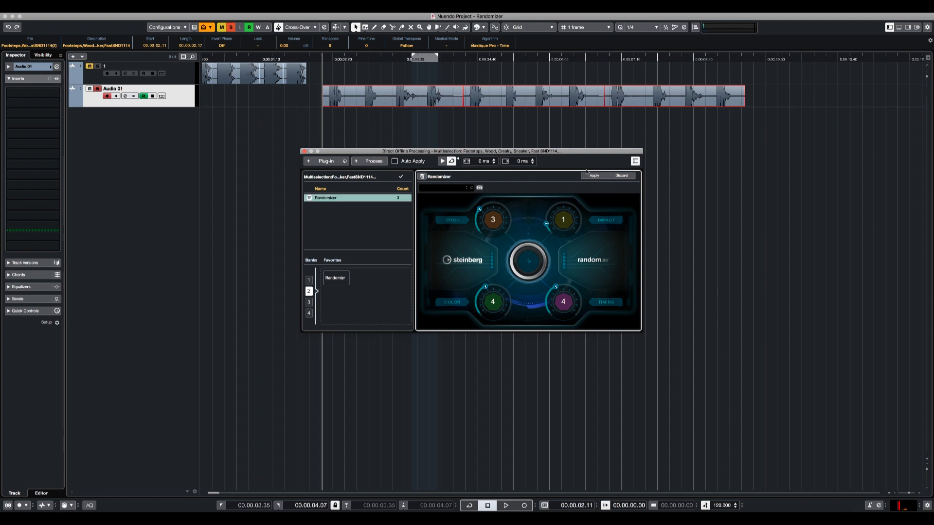
left_click(505, 505)
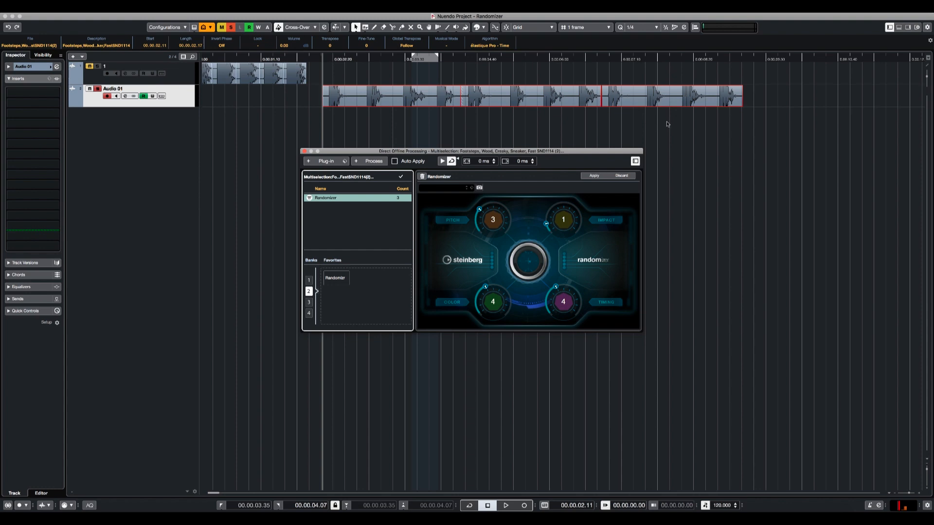
left_click(594, 175)
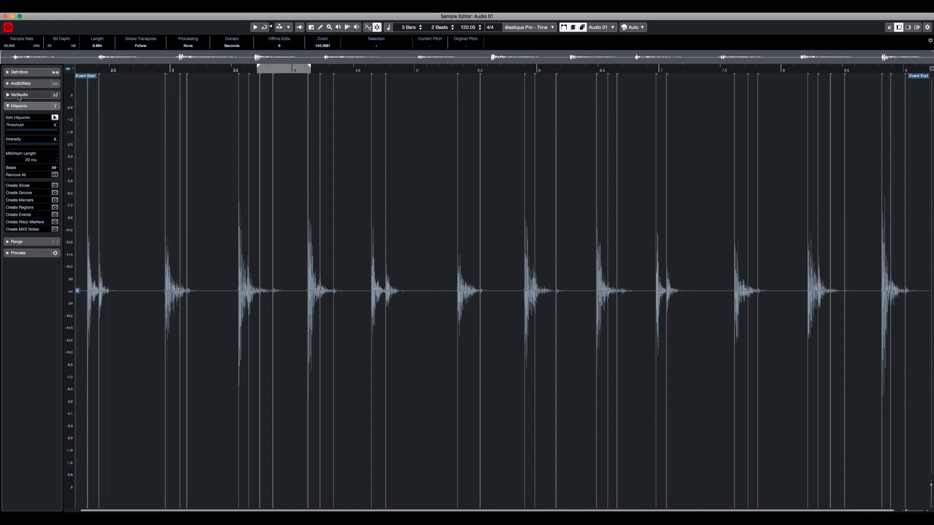
Raise the Hitpoints Threshold slider so markers land on each wooden footstep
left_click_drag(9, 130, 18, 130)
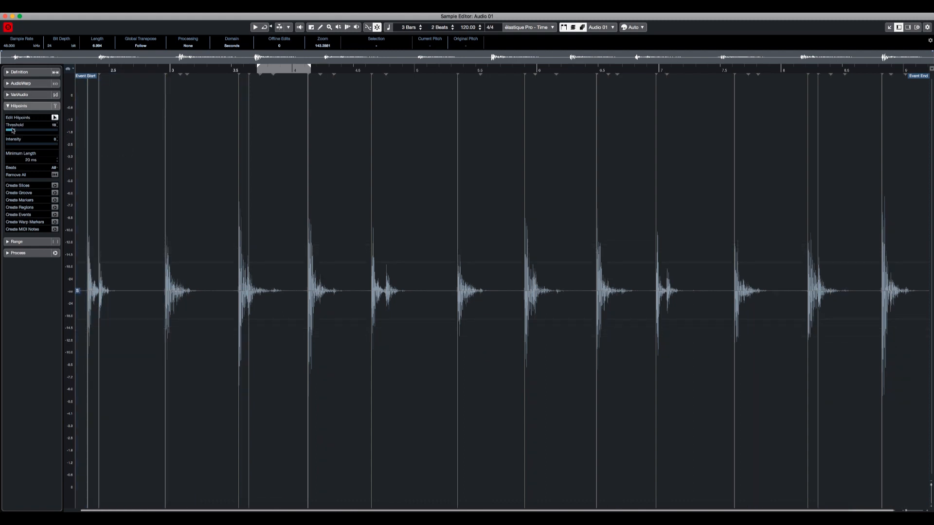
left_click_drag(9, 129, 18, 129)
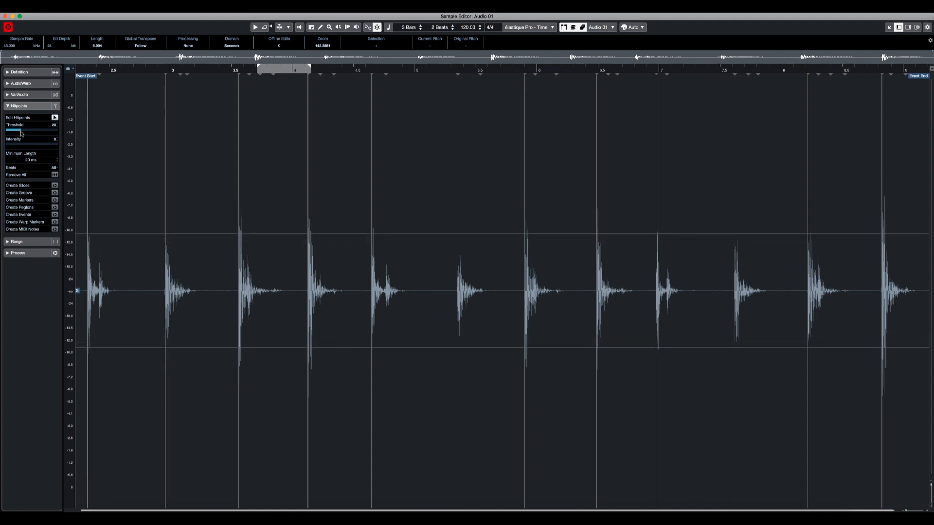
mouse_move(21, 135)
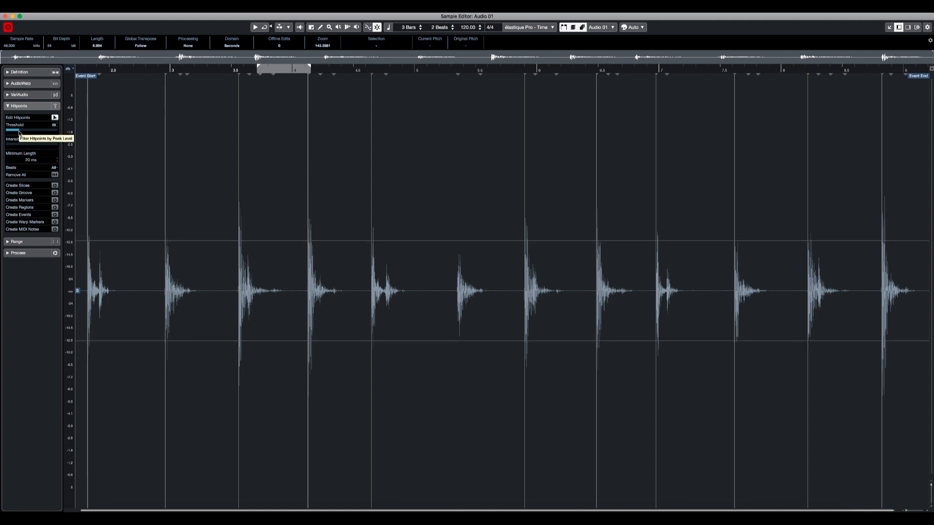
mouse_move(19, 231)
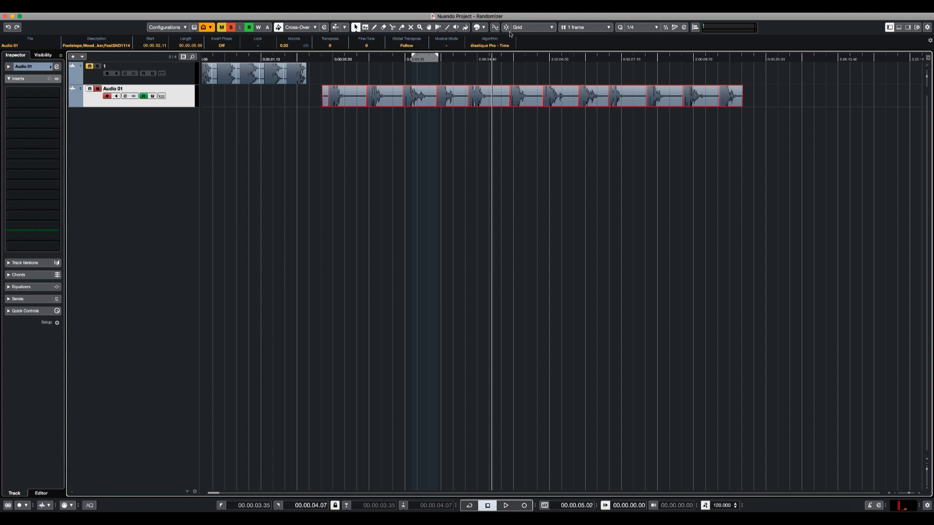
Set snapping to Shuffle and drag two footstep events to swap positions gap-free
left_click(529, 26)
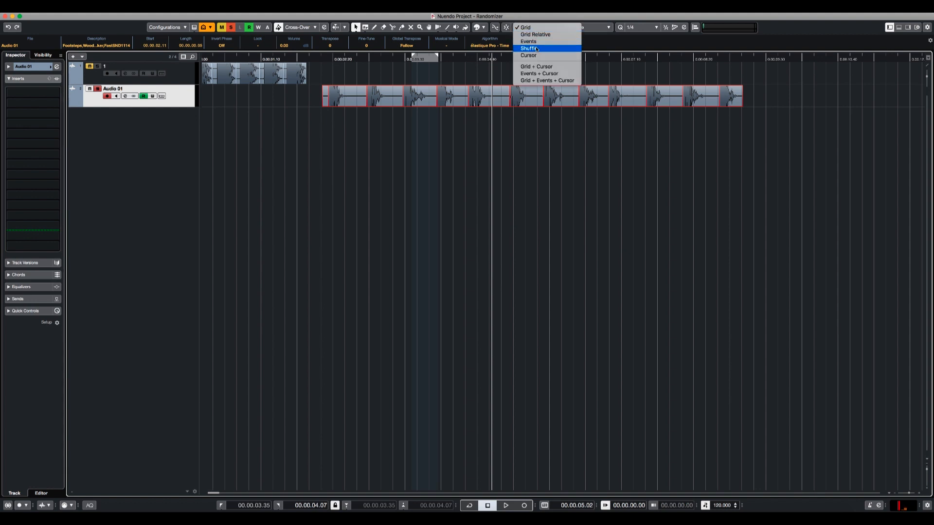
left_click(530, 48)
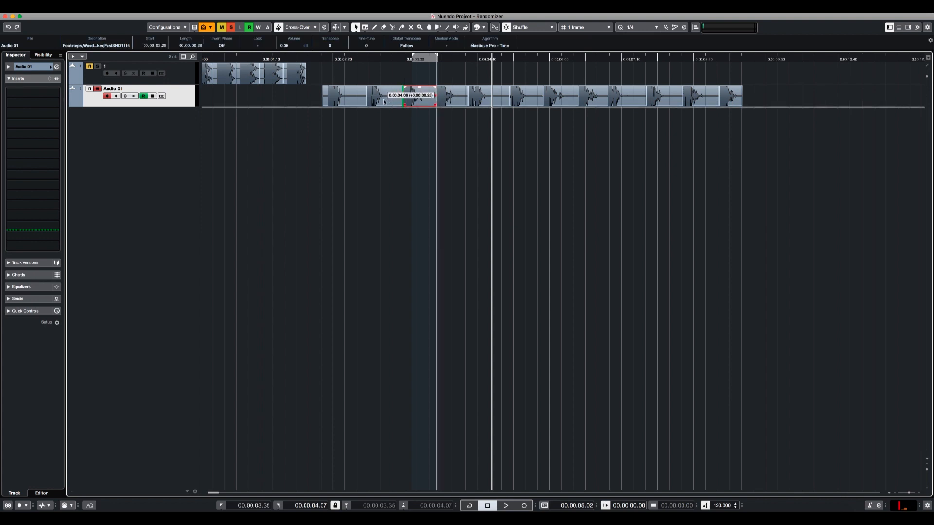
left_click_drag(411, 96, 477, 96)
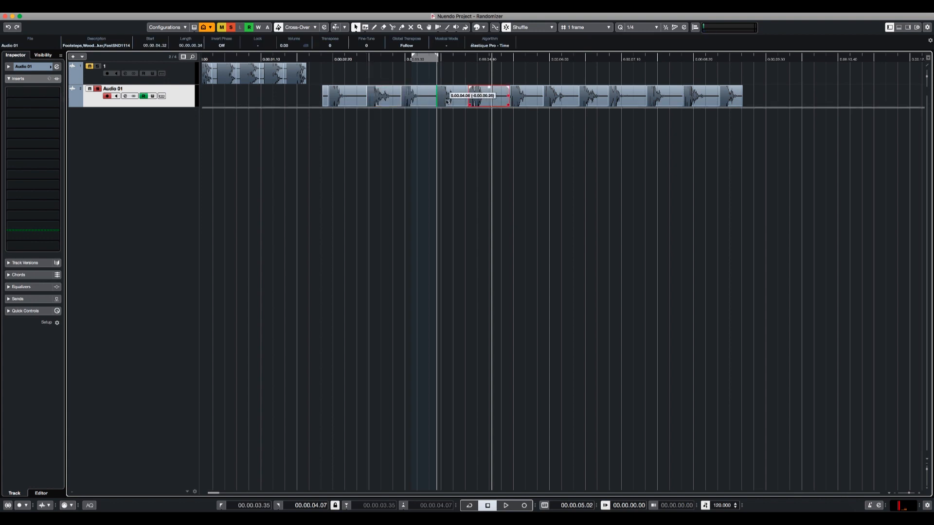
left_click_drag(485, 97, 625, 96)
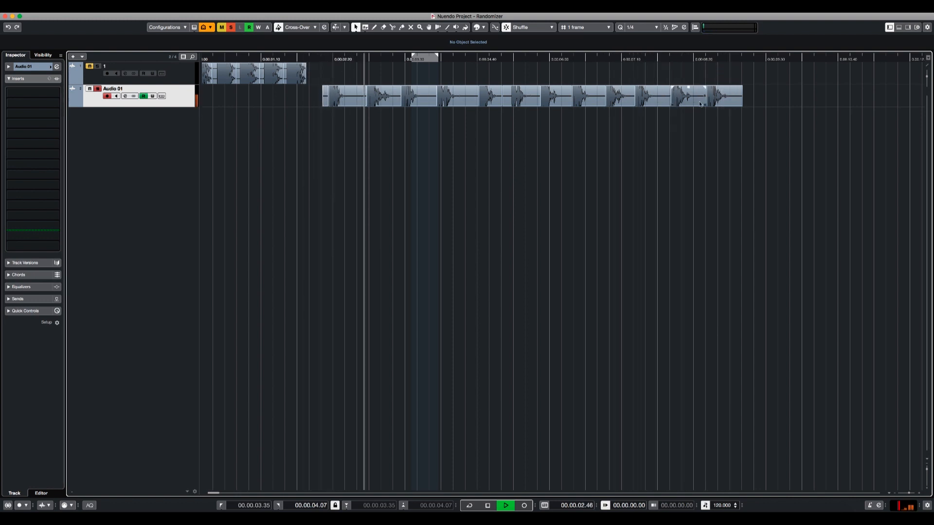
left_click(619, 95)
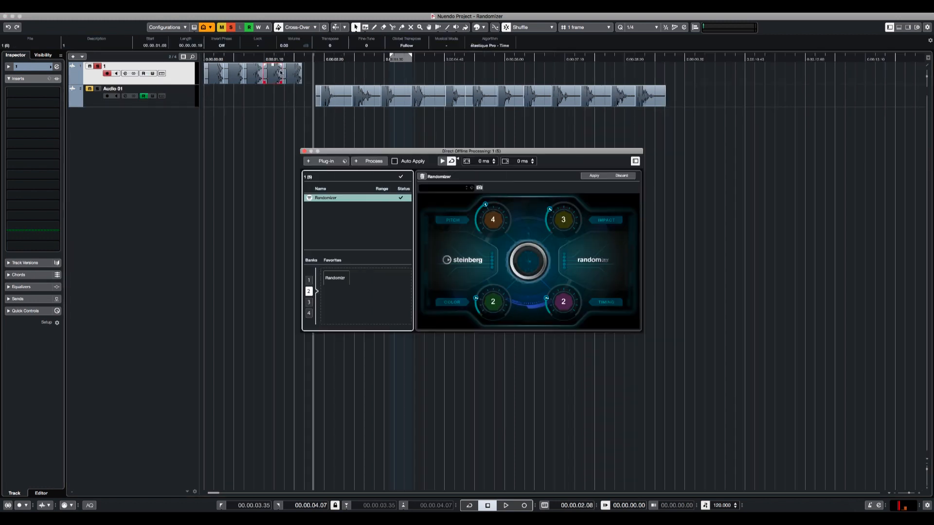
mouse_move(553, 225)
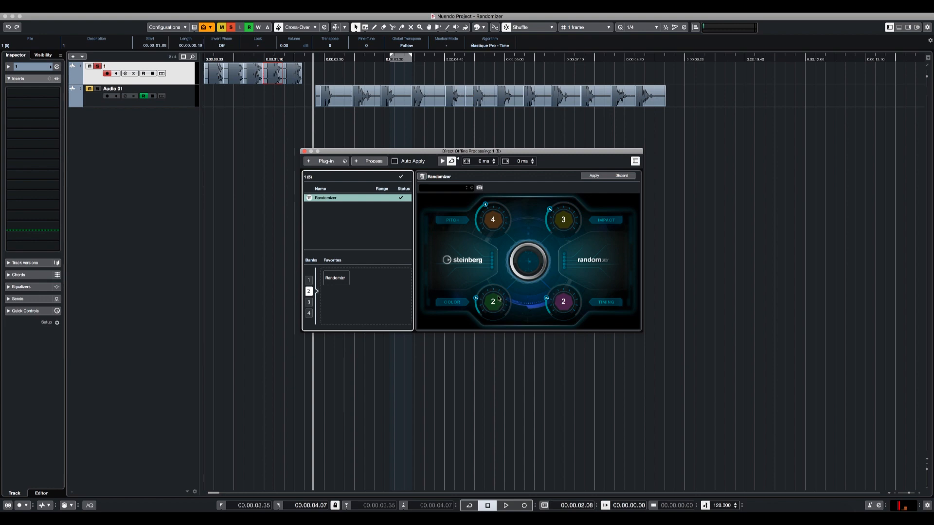
mouse_move(504, 223)
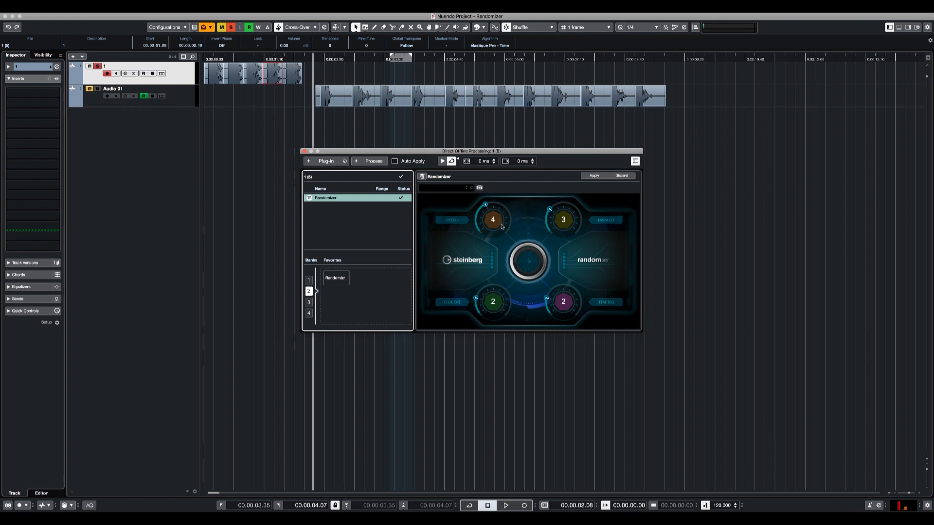
mouse_move(490, 210)
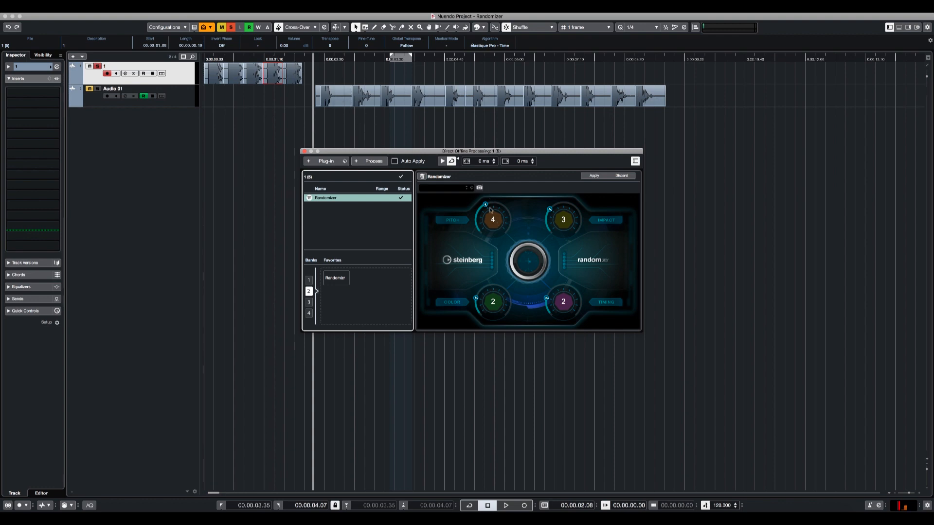
Review the gunshot Randomizer settings, close offline processing, and select a footstep event
left_click(252, 100)
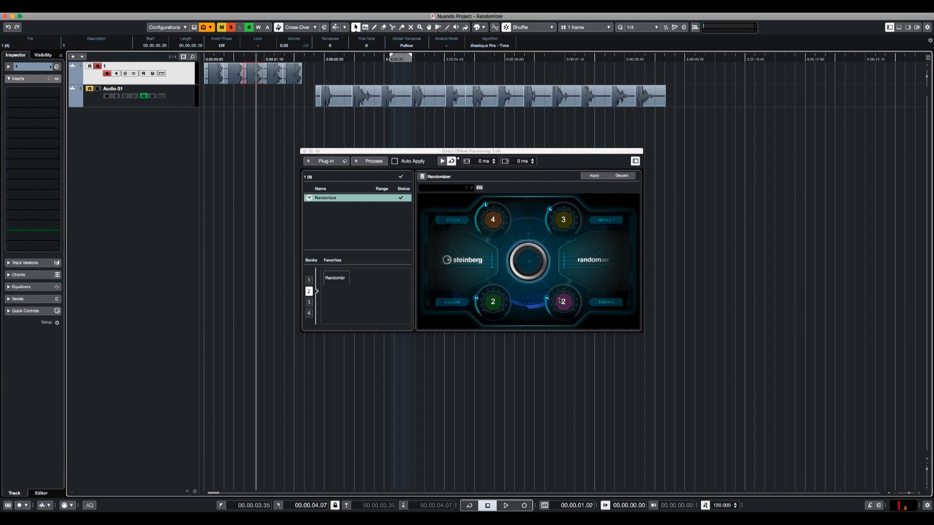
left_click(594, 175)
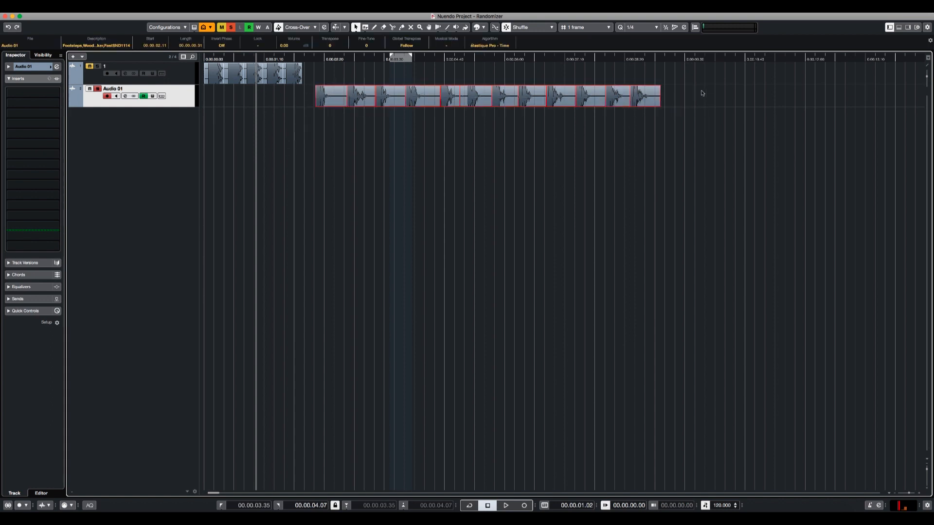
left_click(473, 93)
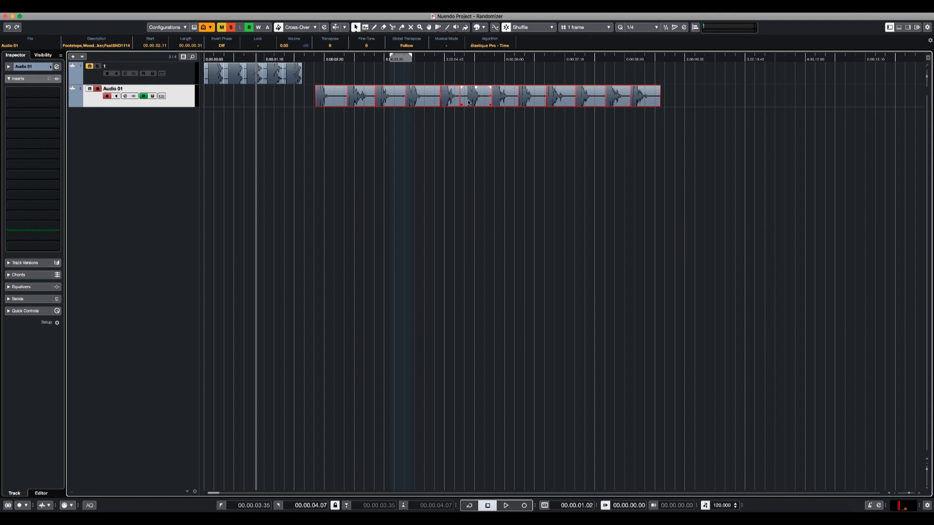